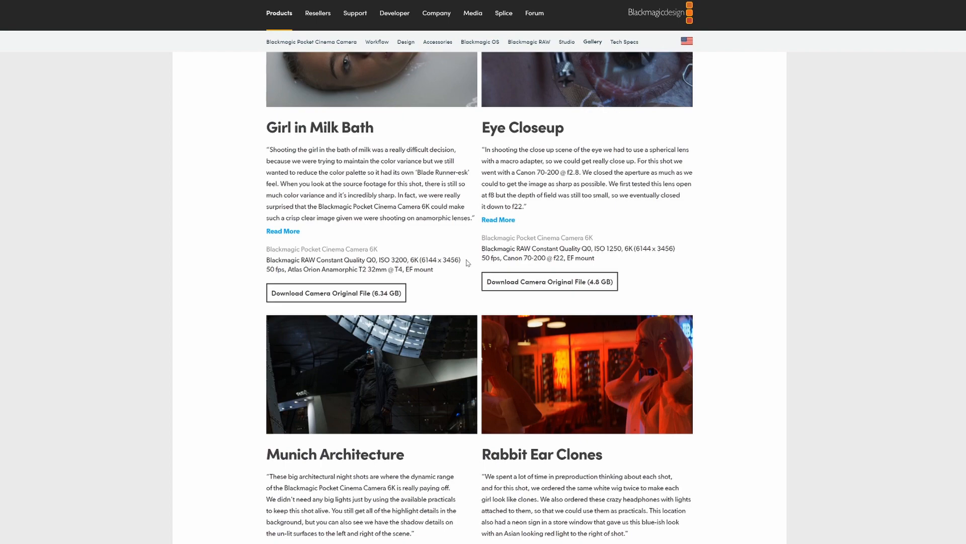
pyautogui.moveTo(527, 290)
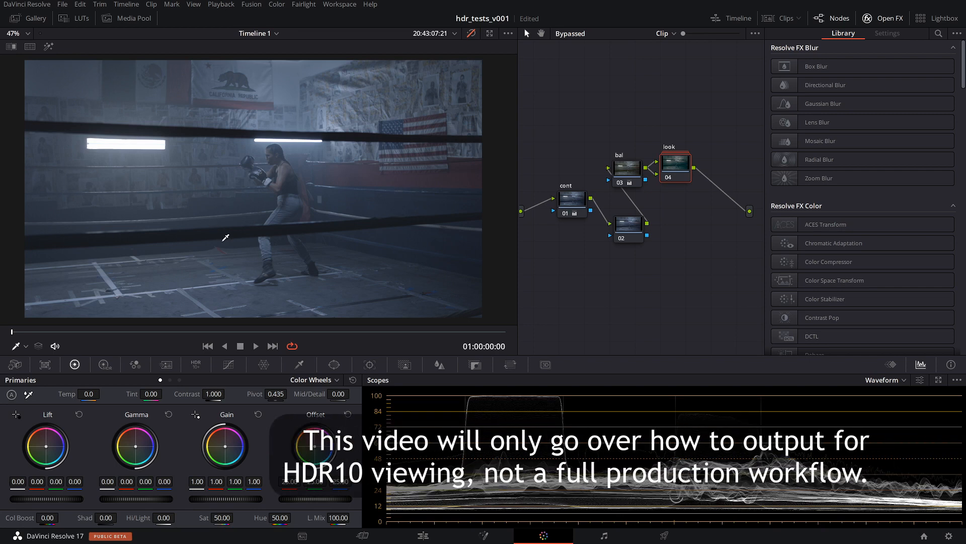
pyautogui.moveTo(302, 173)
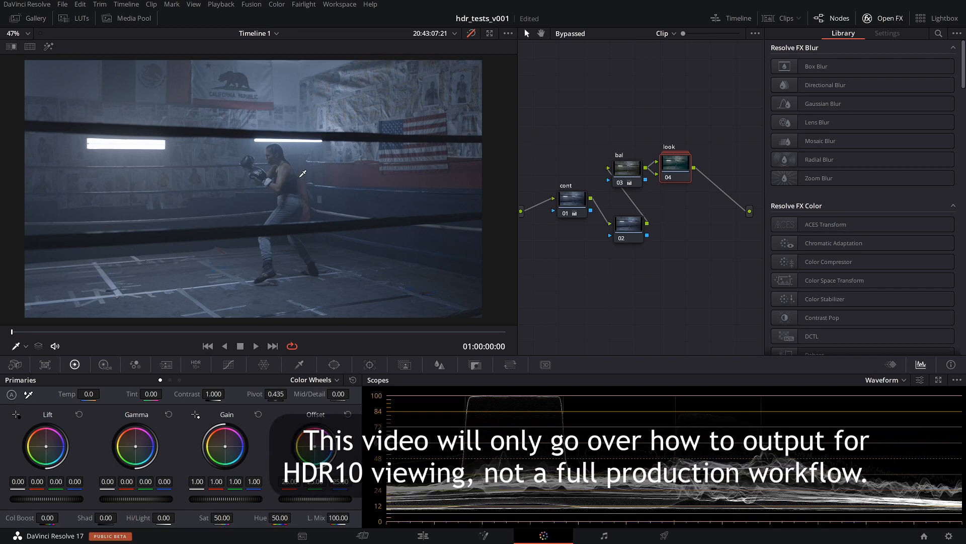
pyautogui.moveTo(321, 243)
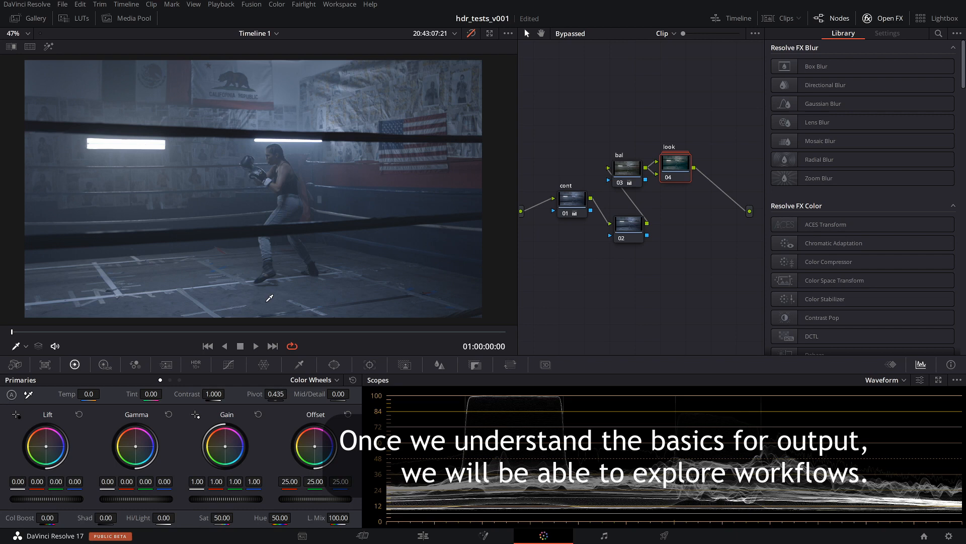
pyautogui.moveTo(300, 159)
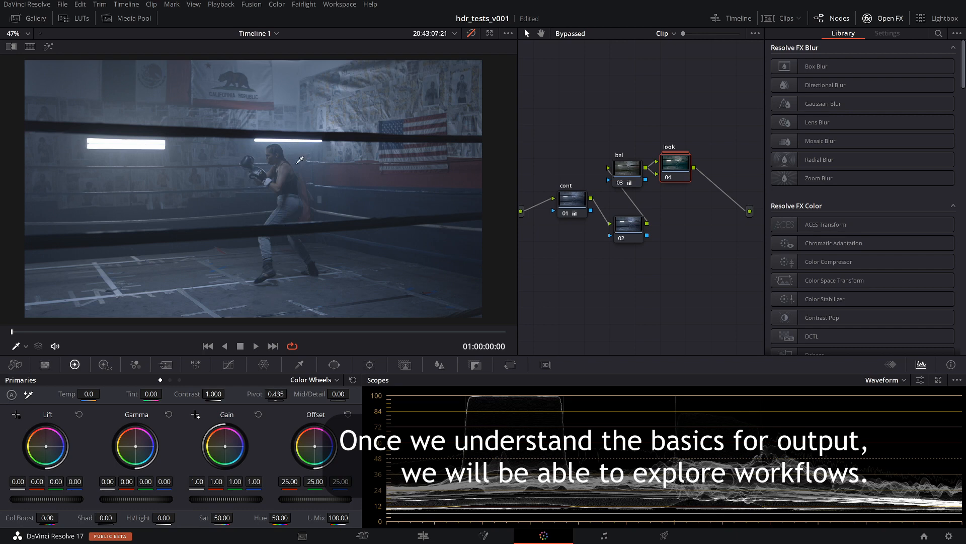
pyautogui.moveTo(281, 170)
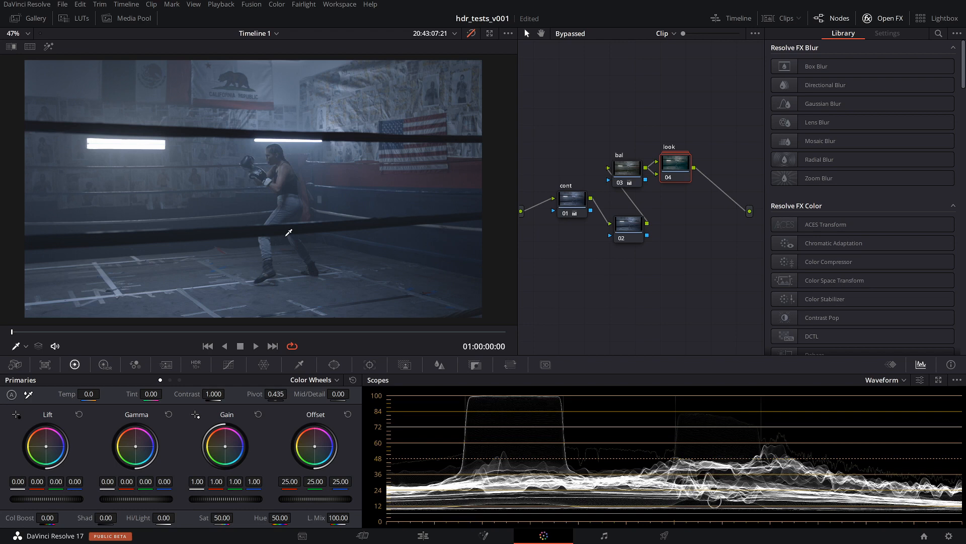
pyautogui.moveTo(292, 196)
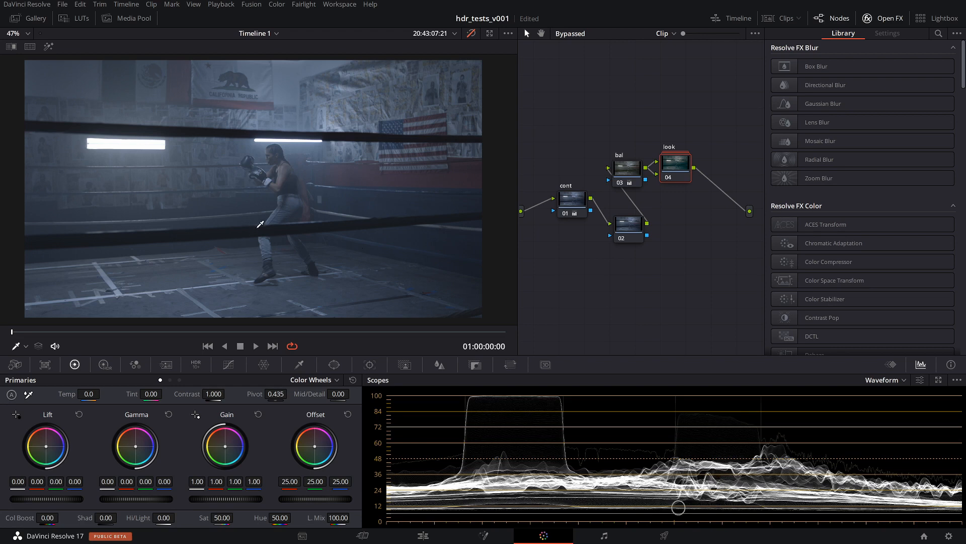
pyautogui.moveTo(702, 272)
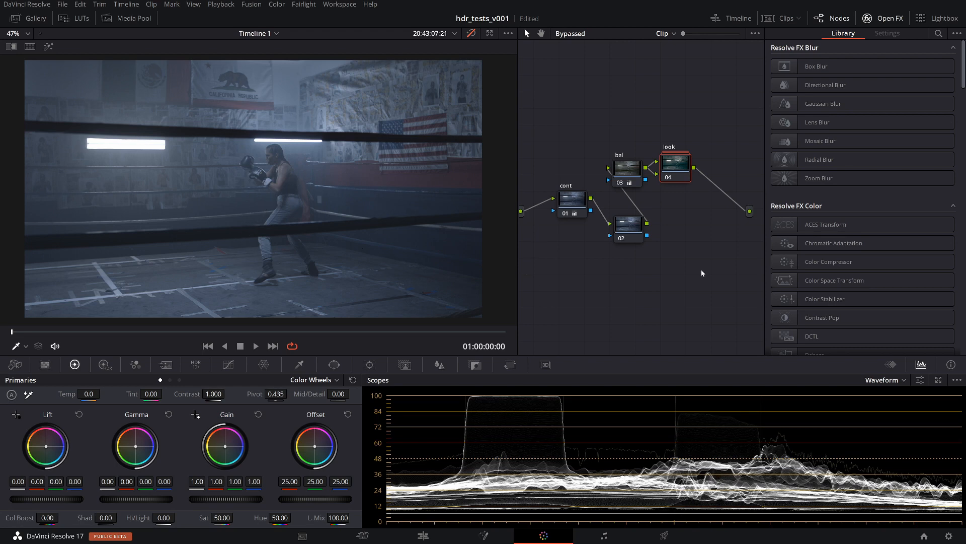
pyautogui.moveTo(219, 212)
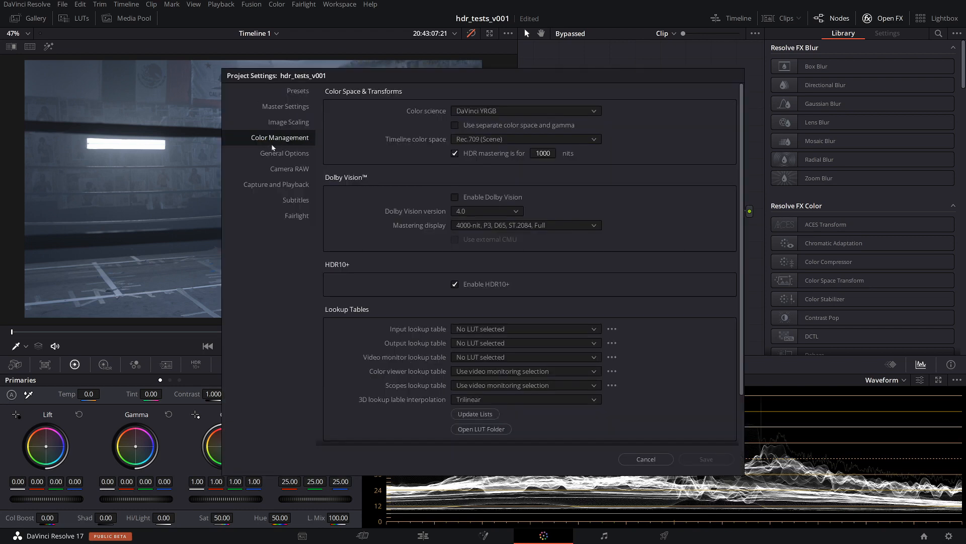
pyautogui.moveTo(541, 110)
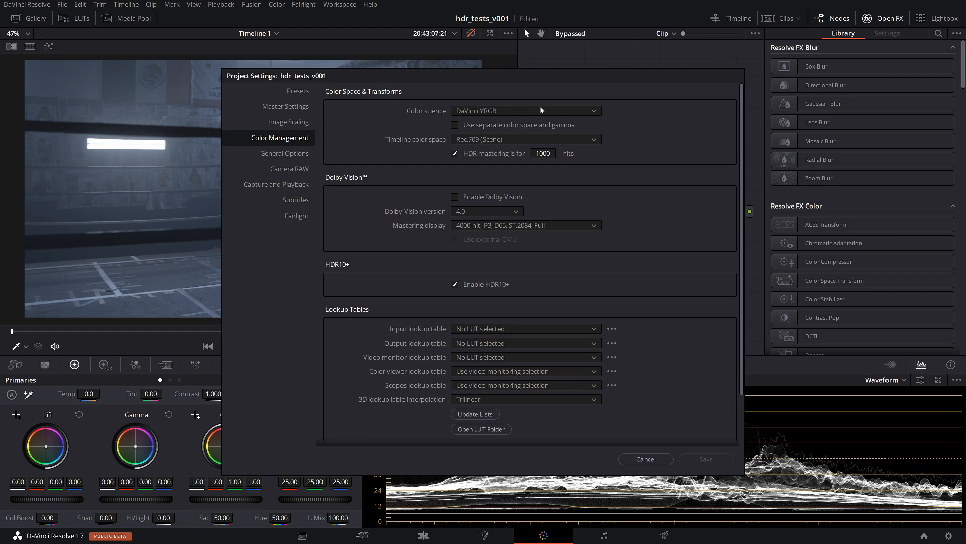
pyautogui.moveTo(510, 113)
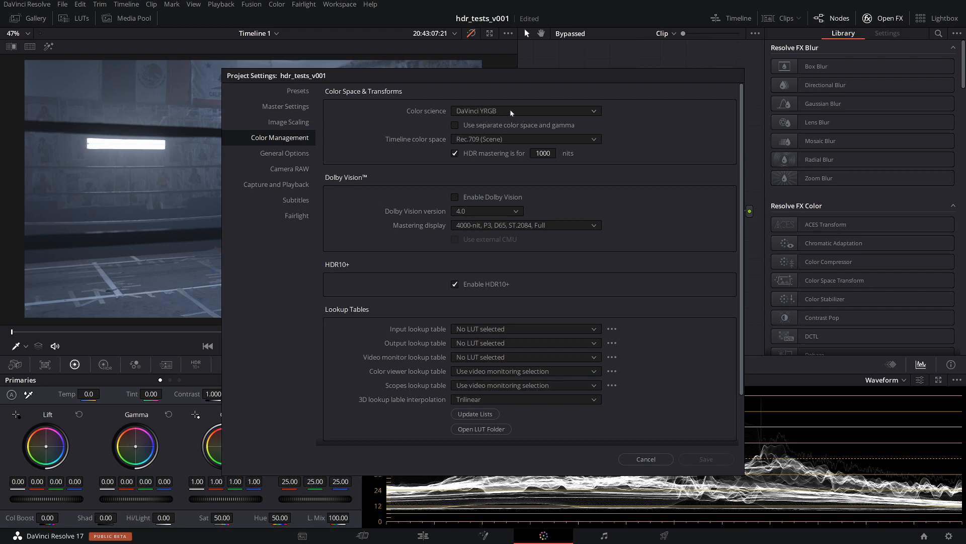
# - Set the project colour science to ACEScct in Color Management
pyautogui.click(525, 111)
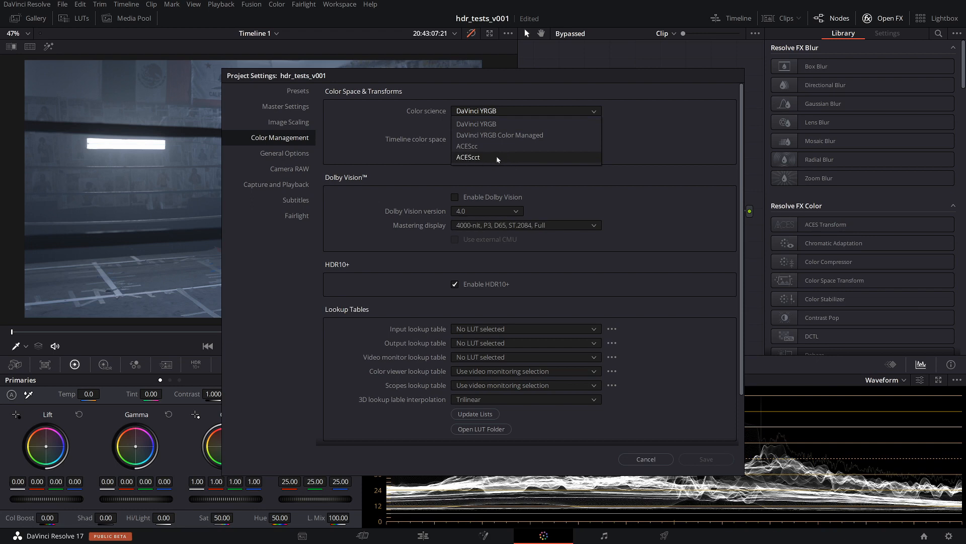
pyautogui.click(468, 157)
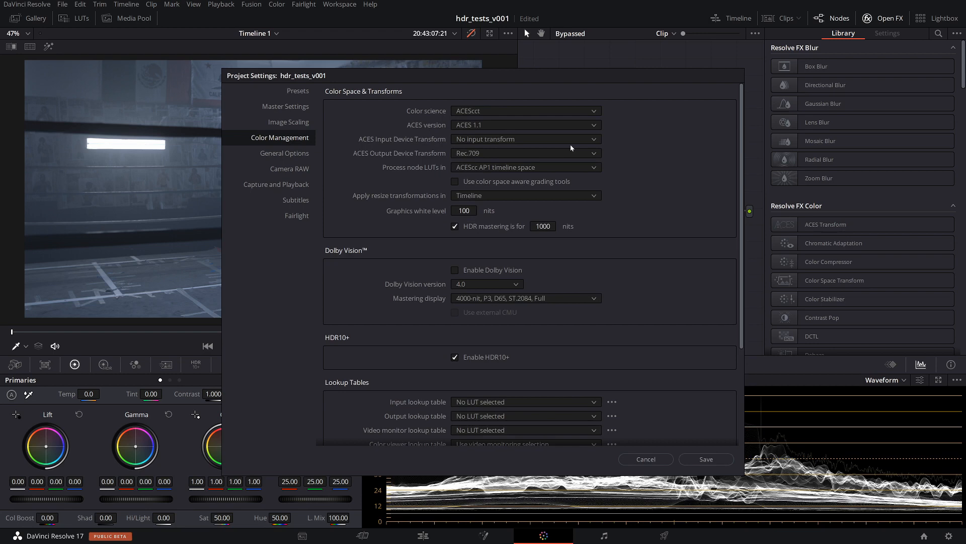
pyautogui.moveTo(503, 154)
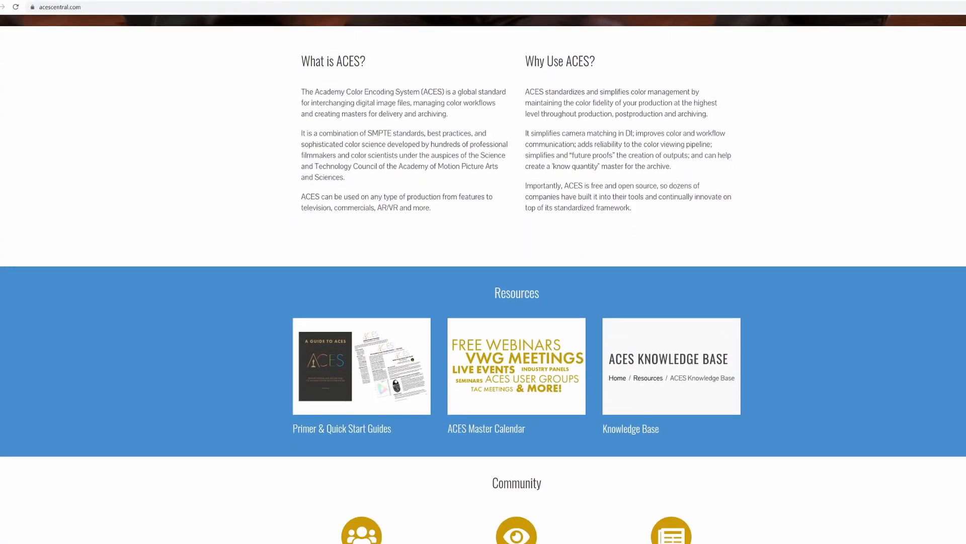
pyautogui.moveTo(412, 127)
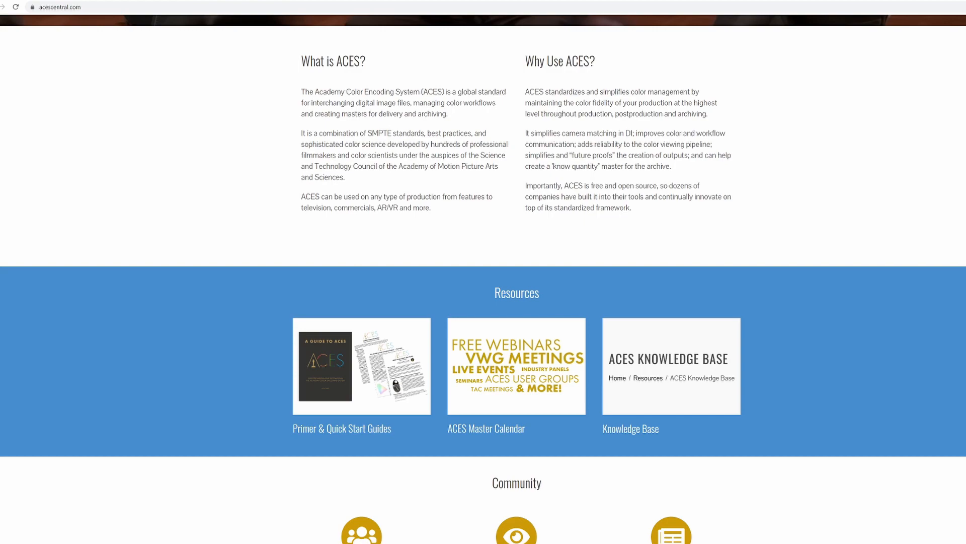
# - Scroll the ACES Central page down to the 'What is ACES?' overview
pyautogui.scroll(-3)
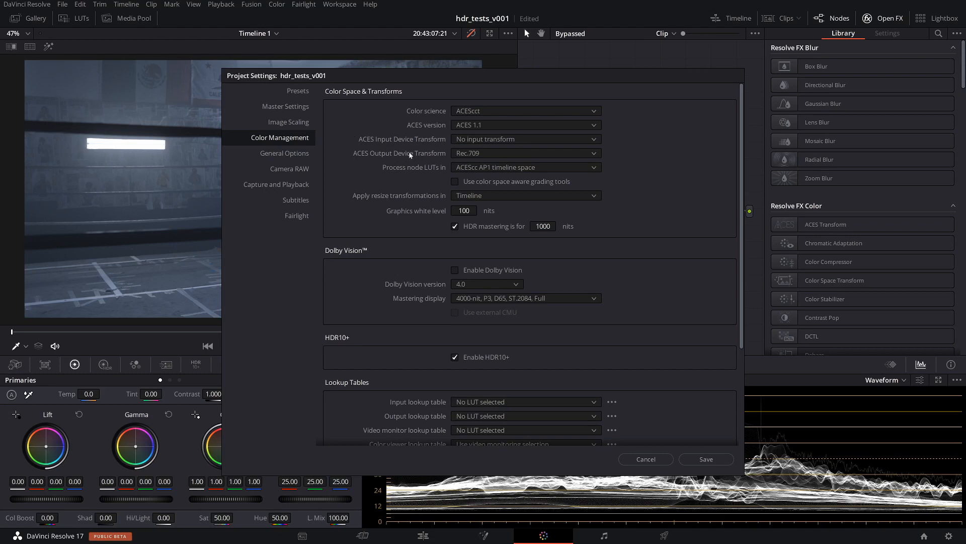
# - Browse the ACES input transform camera list, then show the output transform options
pyautogui.click(524, 139)
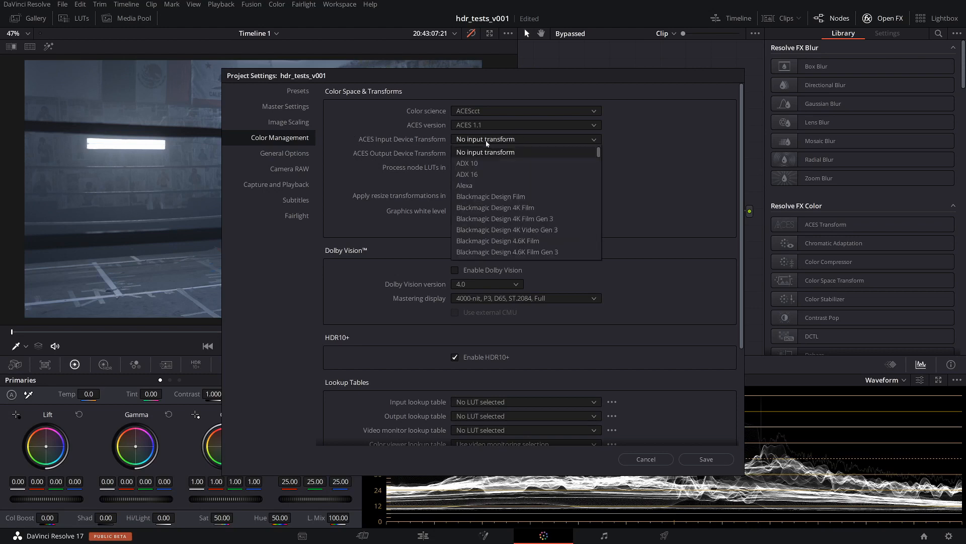
pyautogui.scroll(-3)
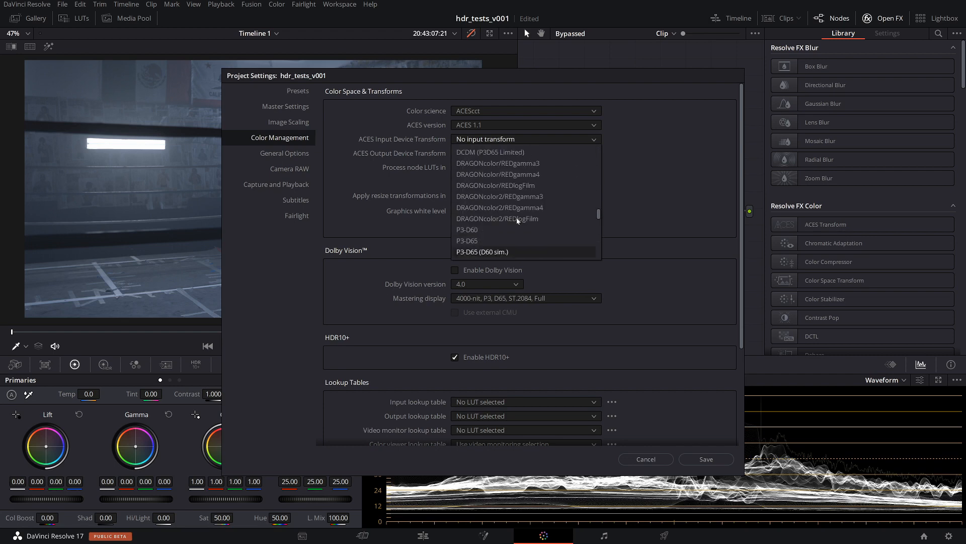
pyautogui.scroll(-3)
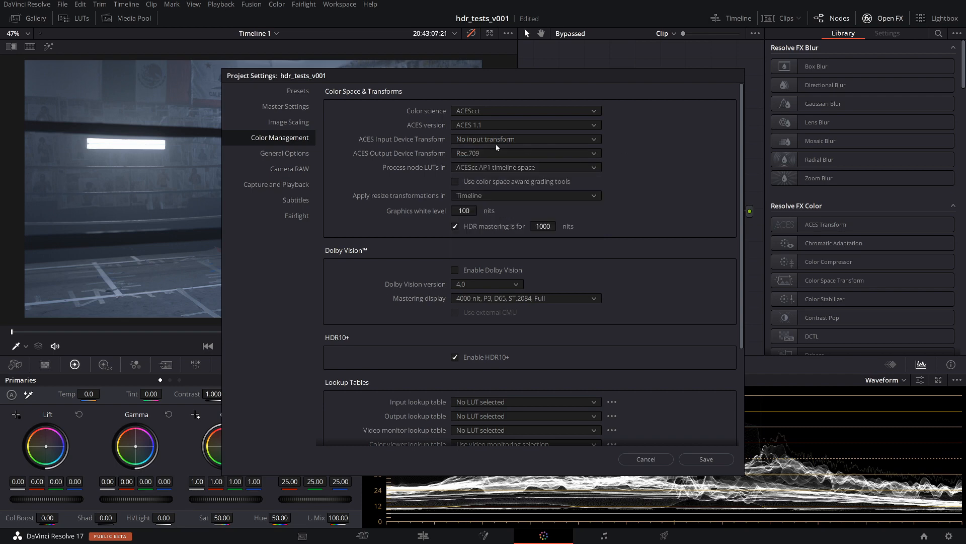
pyautogui.click(525, 139)
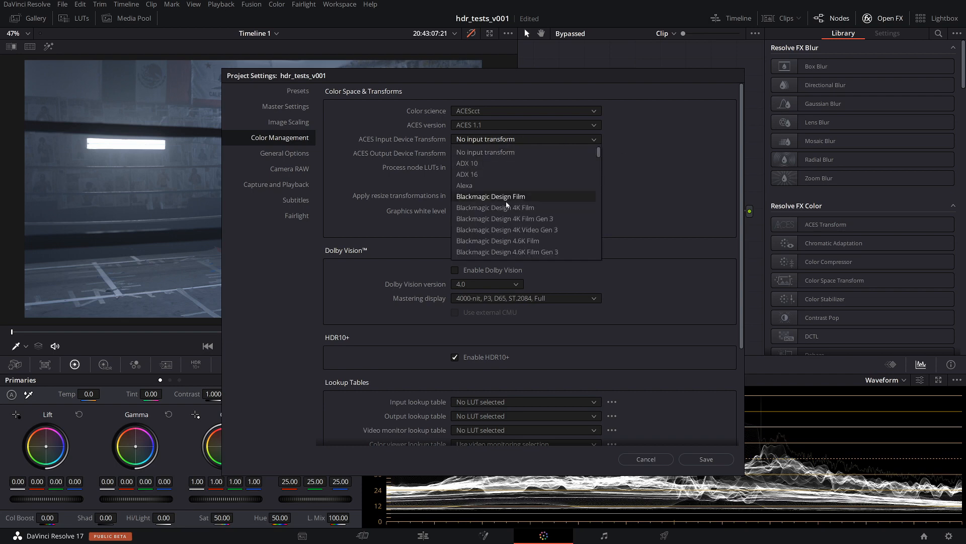
pyautogui.scroll(-3)
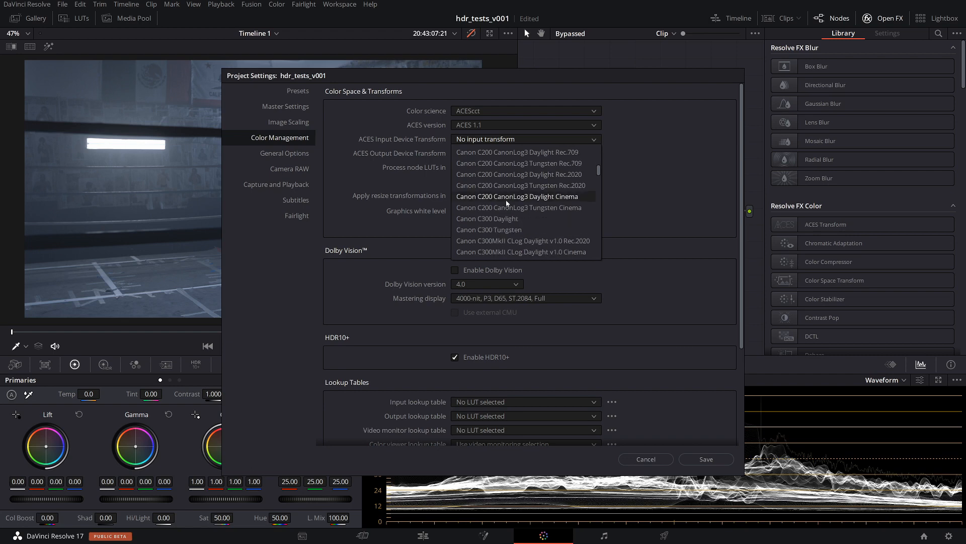
pyautogui.scroll(-3)
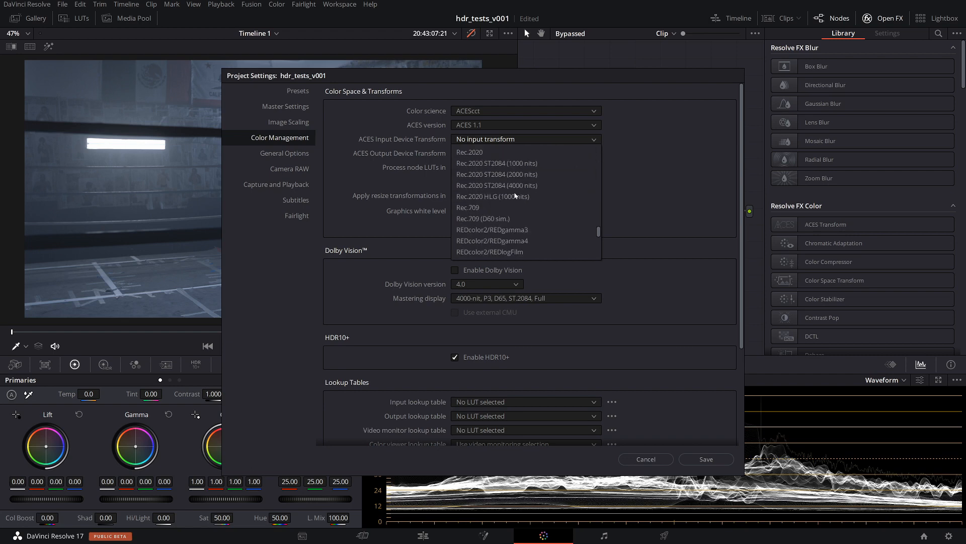
pyautogui.scroll(-3)
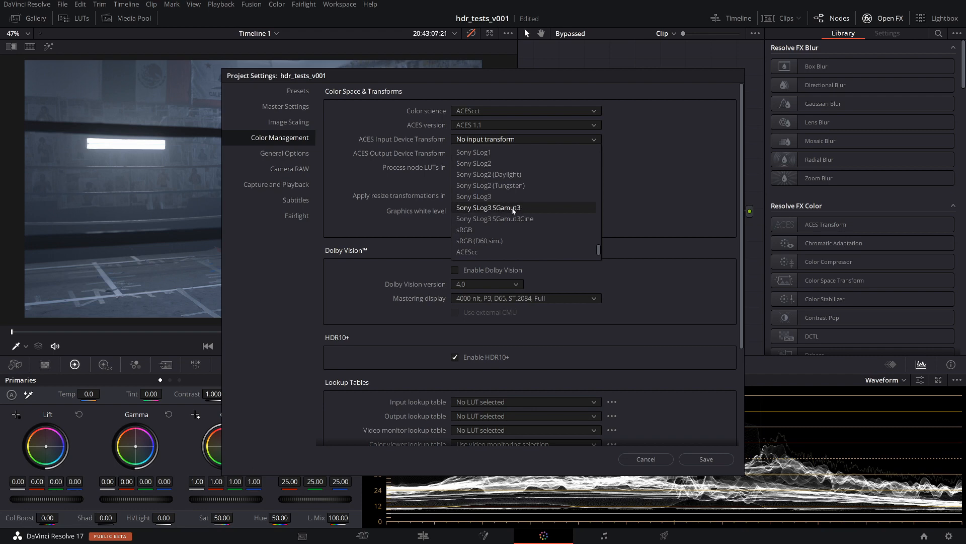
pyautogui.moveTo(526, 213)
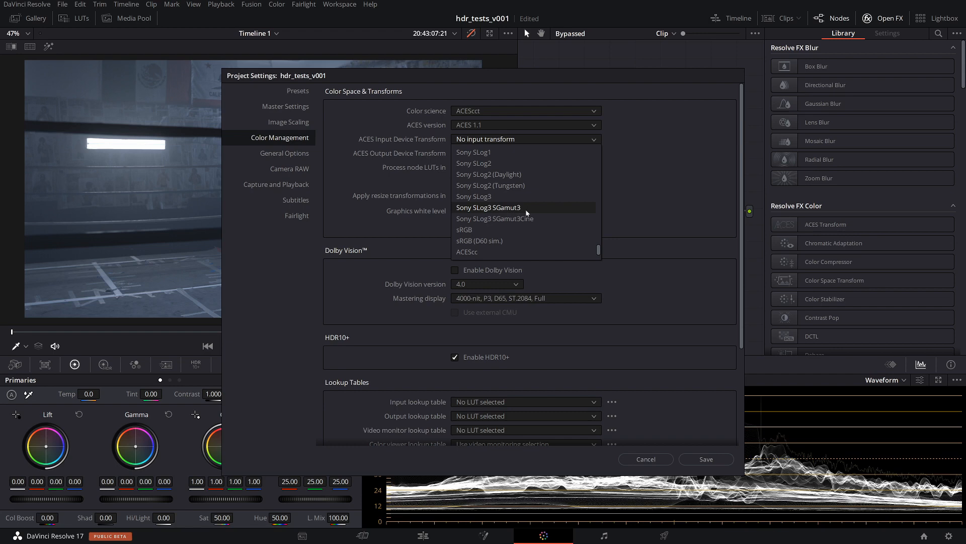
pyautogui.moveTo(523, 210)
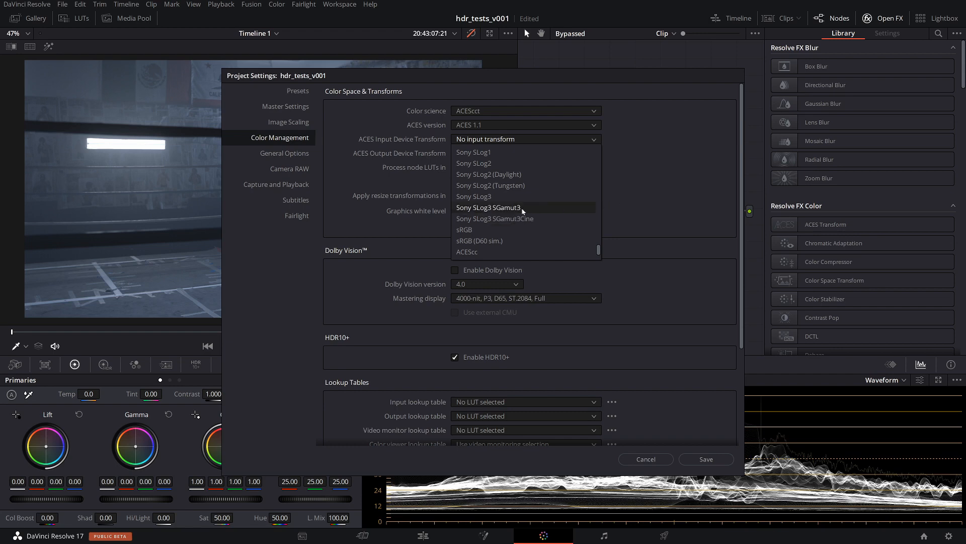
pyautogui.moveTo(637, 191)
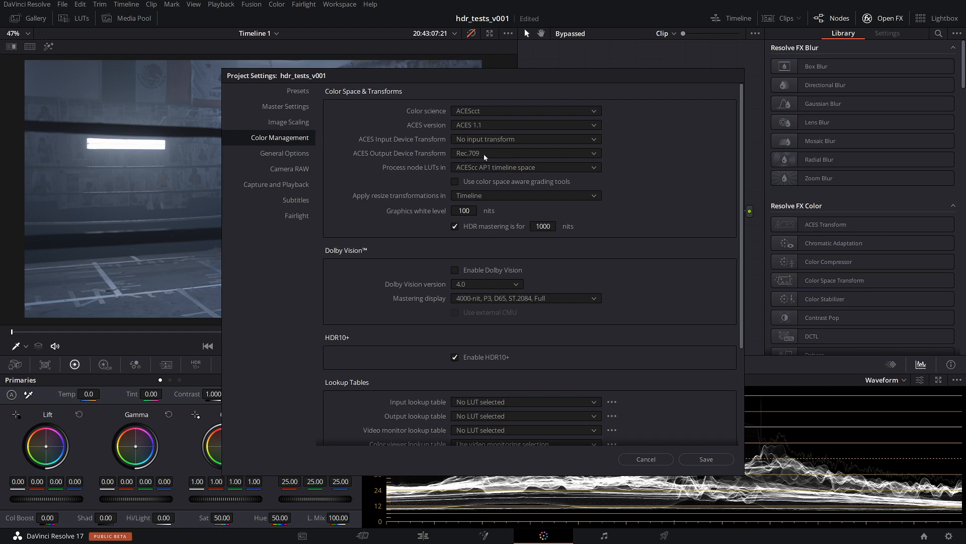
pyautogui.moveTo(364, 156)
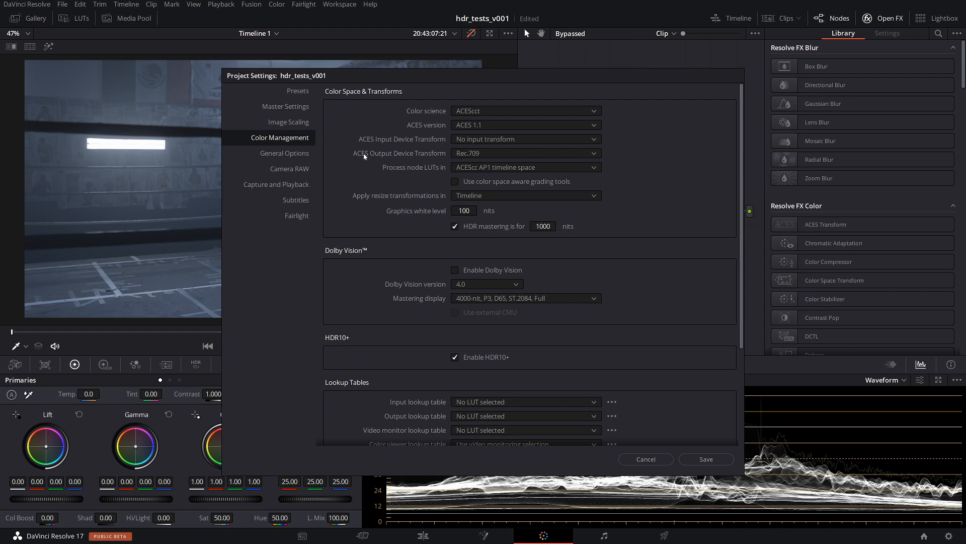
pyautogui.click(525, 153)
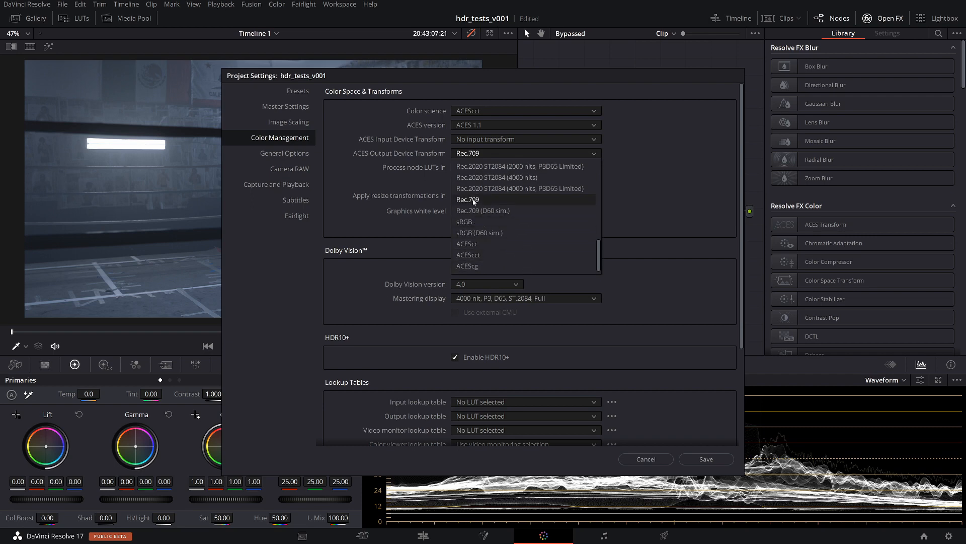
pyautogui.moveTo(483, 210)
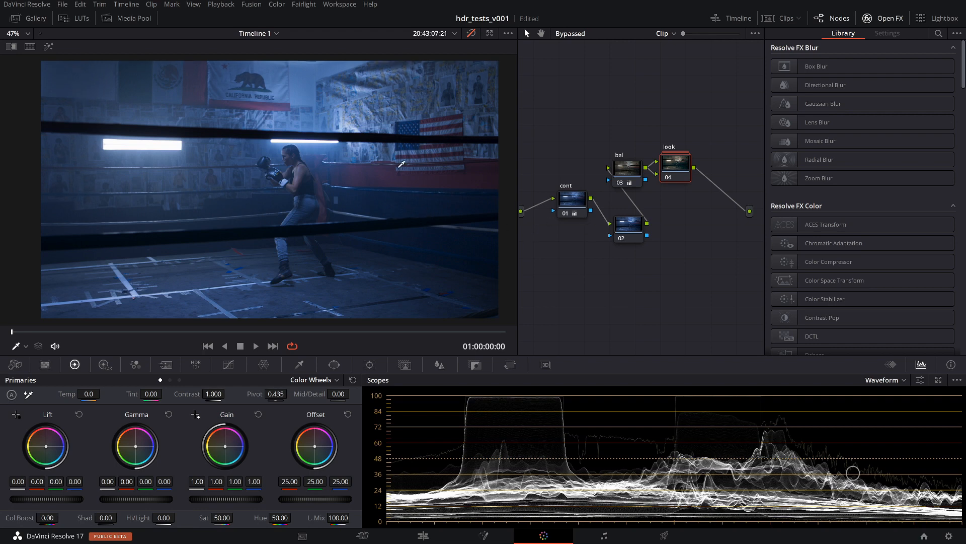
pyautogui.moveTo(297, 196)
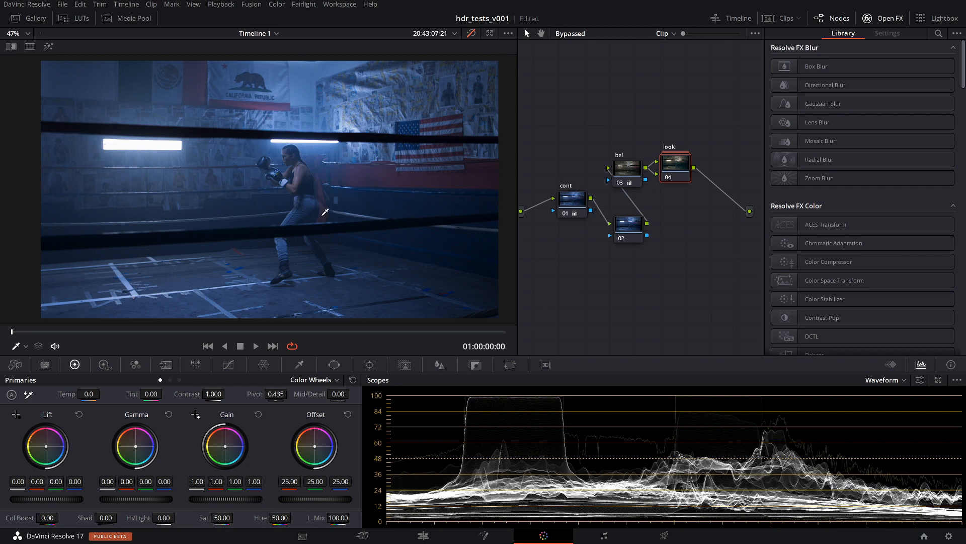
pyautogui.moveTo(528, 250)
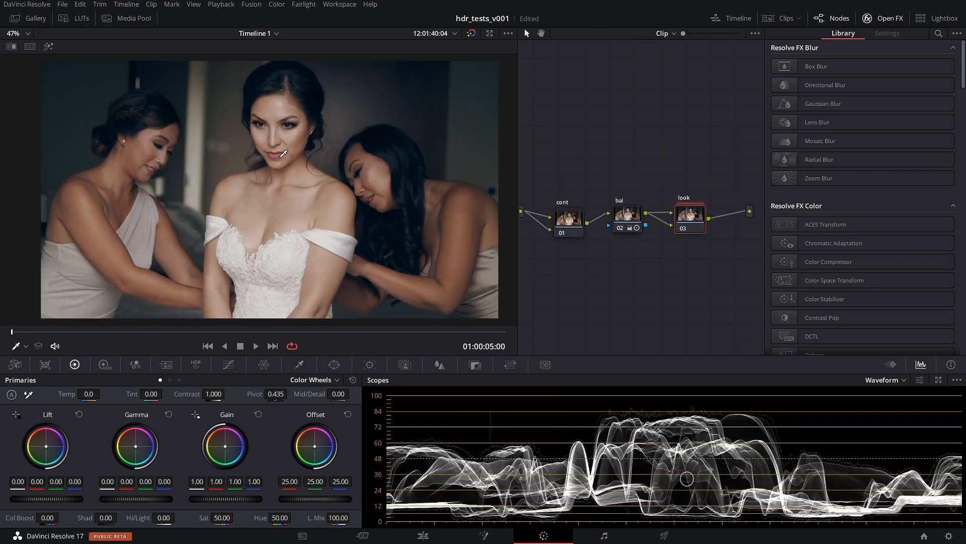
pyautogui.moveTo(302, 157)
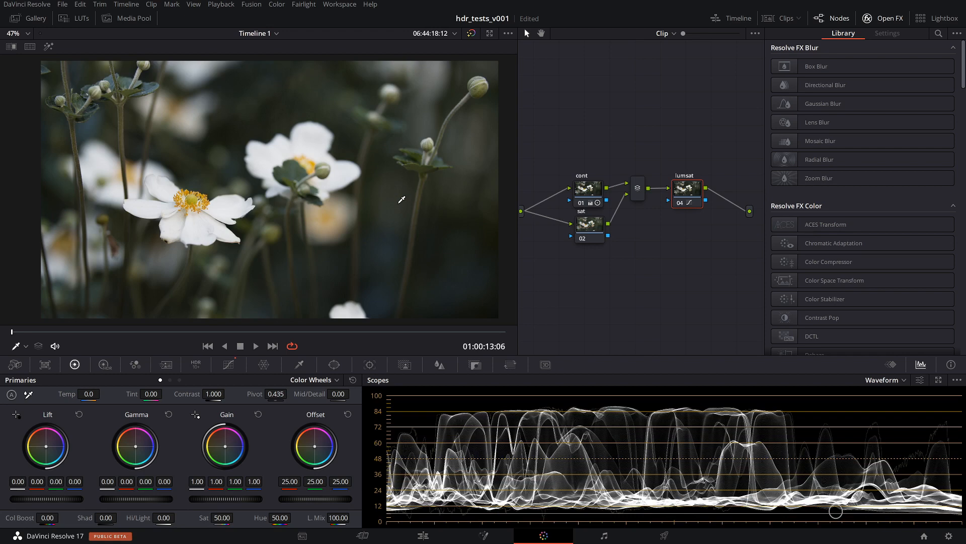
pyautogui.moveTo(205, 178)
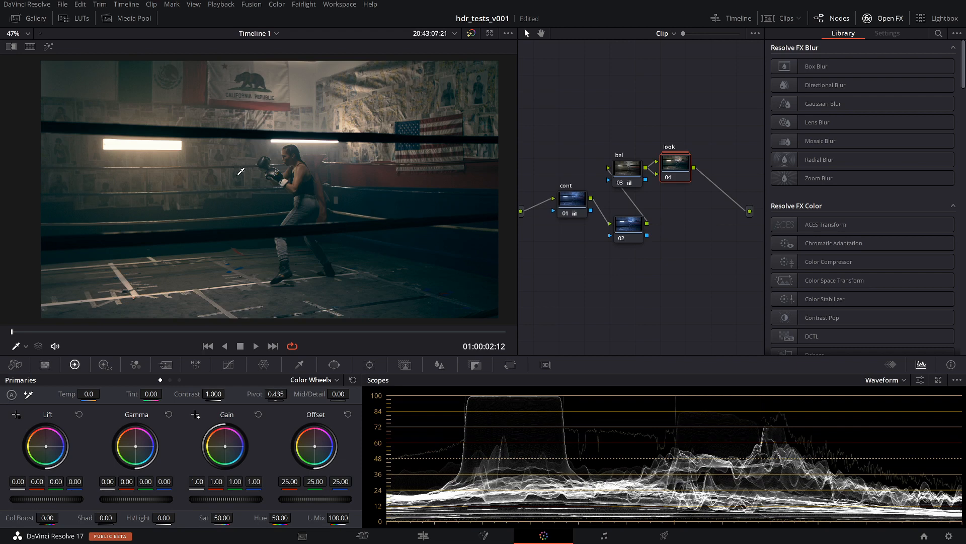
pyautogui.moveTo(331, 304)
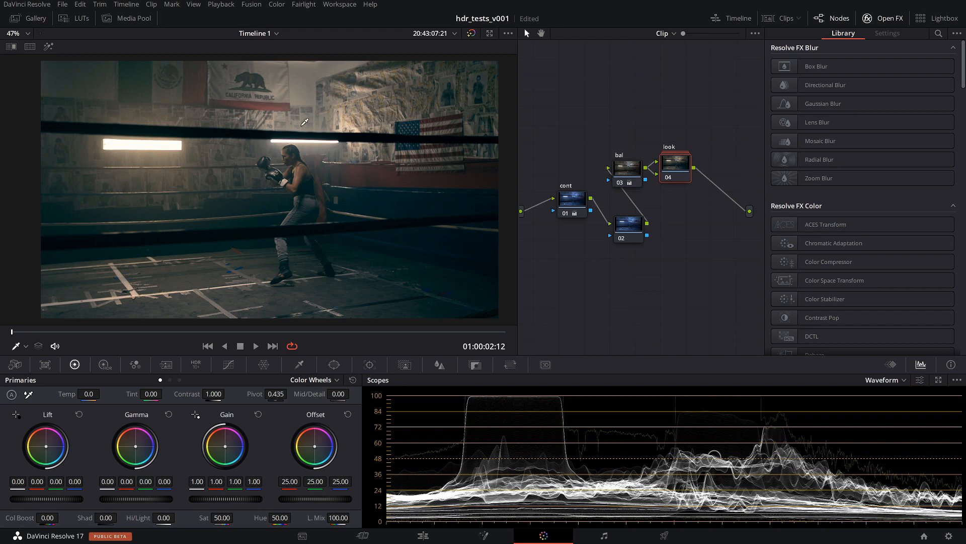
pyautogui.moveTo(189, 183)
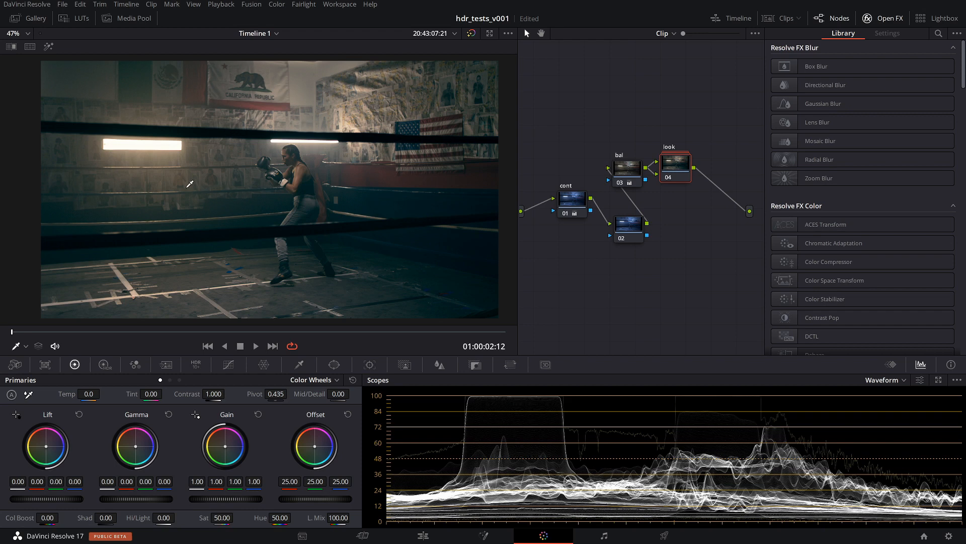
pyautogui.moveTo(429, 421)
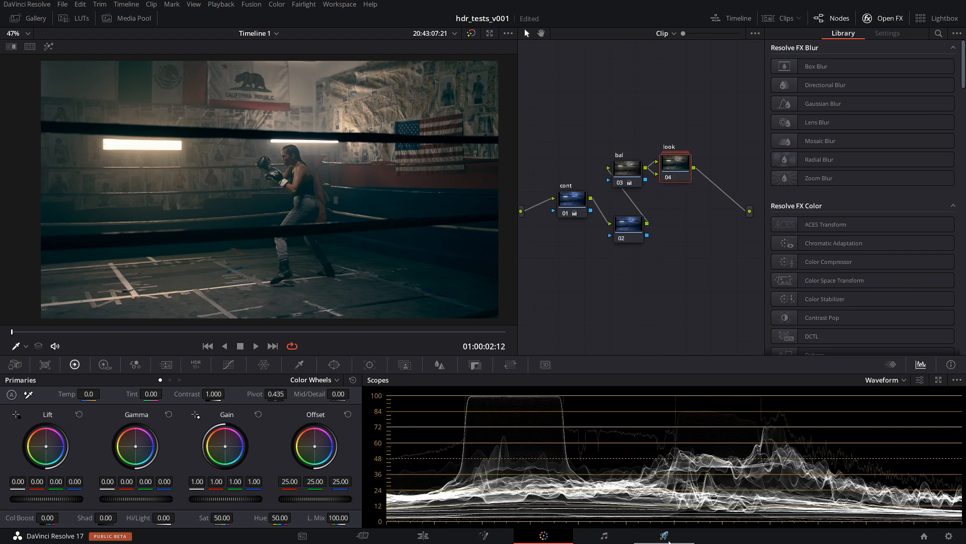
# - Switch to the Deliver page with its render settings and HDR10 job queue
pyautogui.click(662, 535)
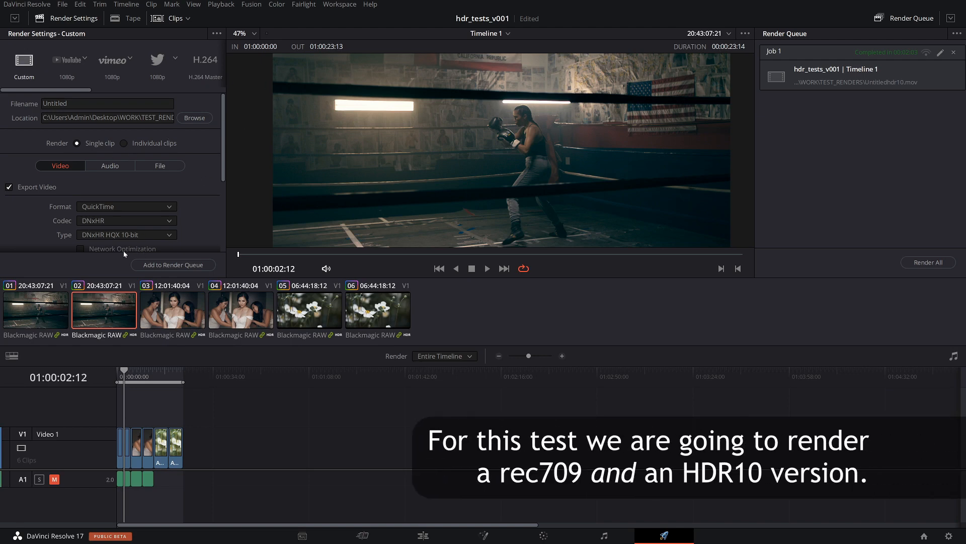
pyautogui.moveTo(649, 143)
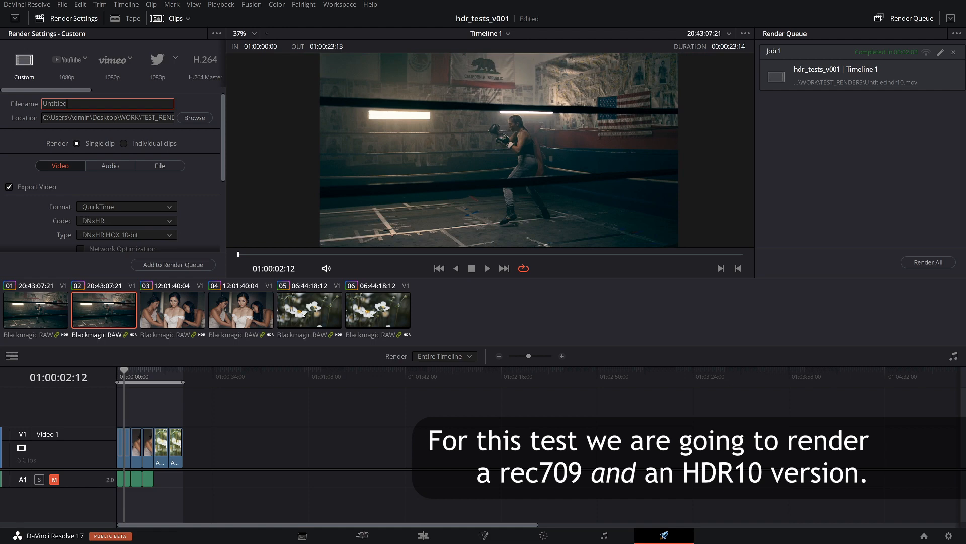
# - Name the render output file TEST_REC709 and scroll down the settings panel
pyautogui.write('TEST')
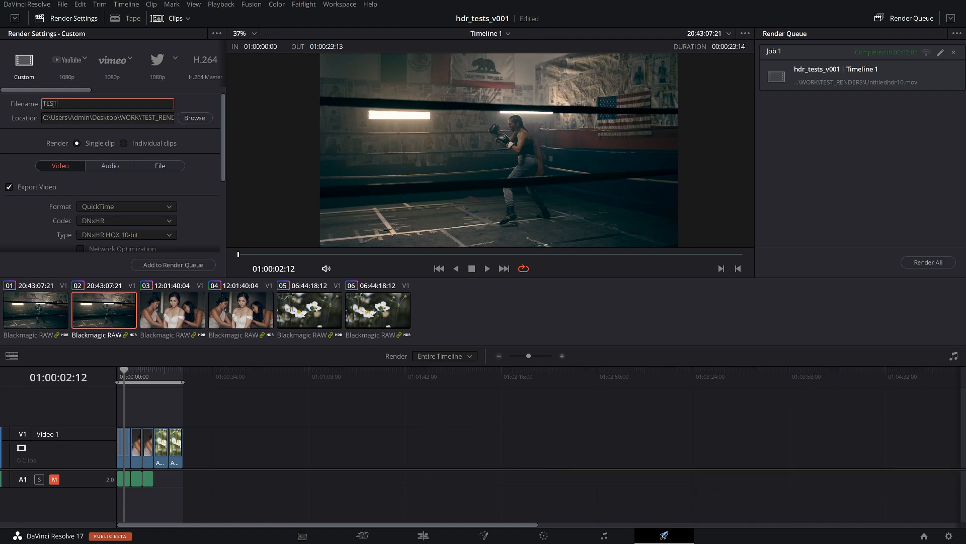
pyautogui.write('_REC709')
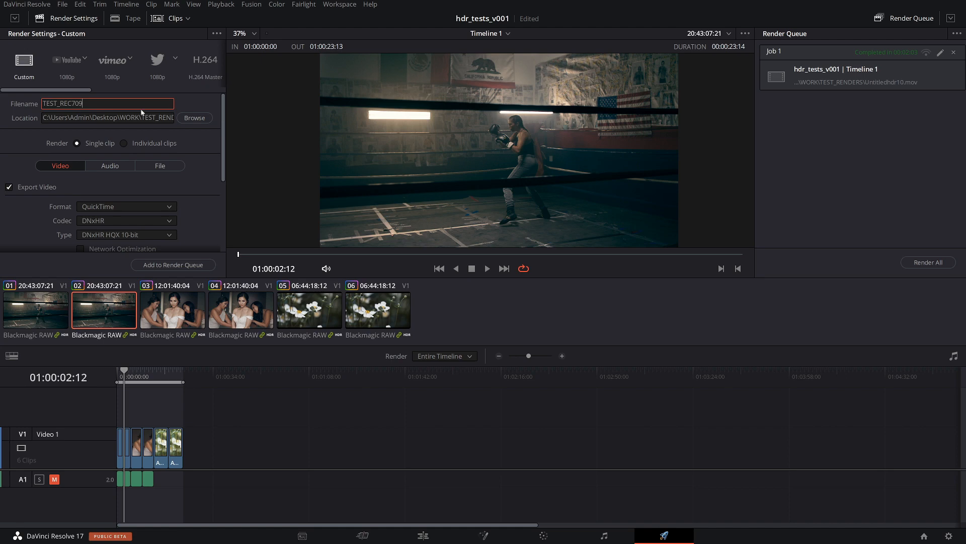
pyautogui.moveTo(69, 140)
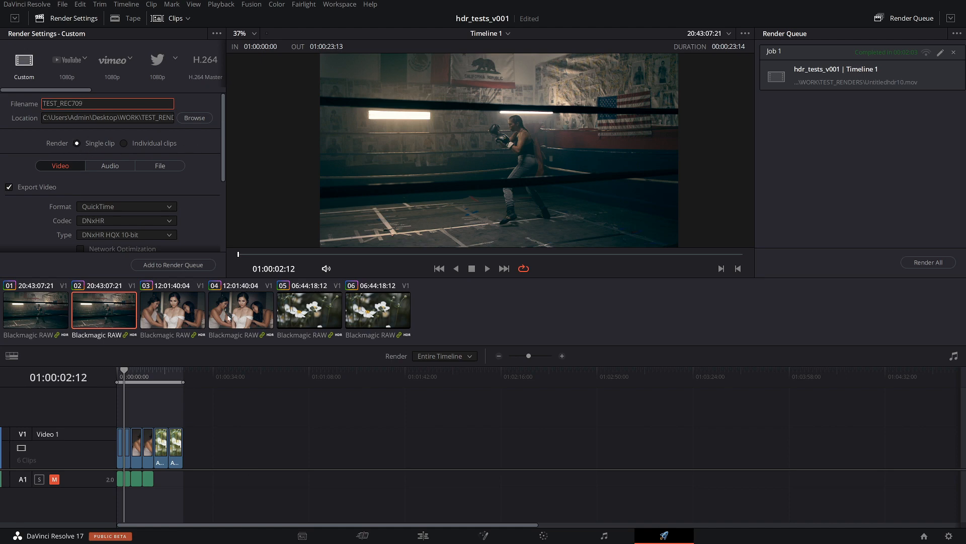
pyautogui.scroll(-3)
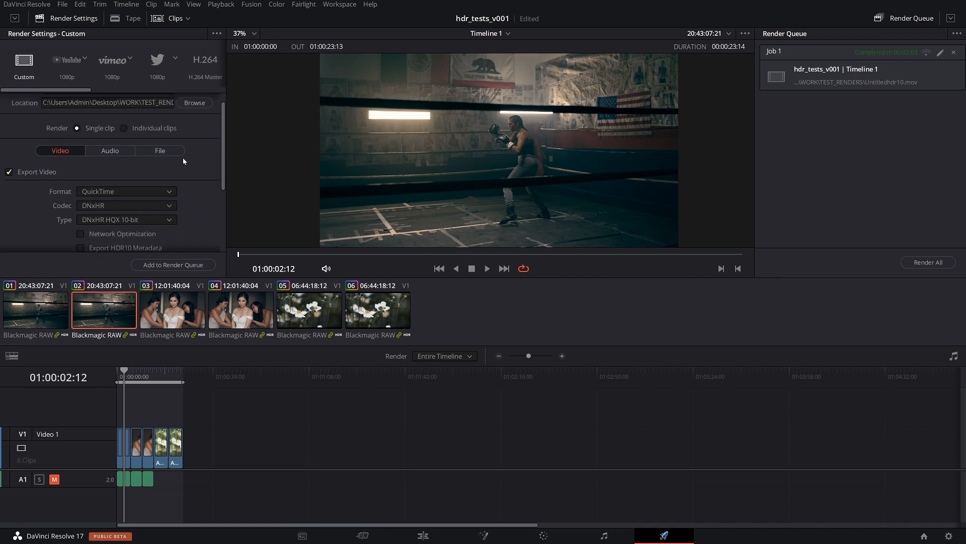
# - Keep the QuickTime format and set the codec to H.264 with the NVIDIA encoder
pyautogui.scroll(-3)
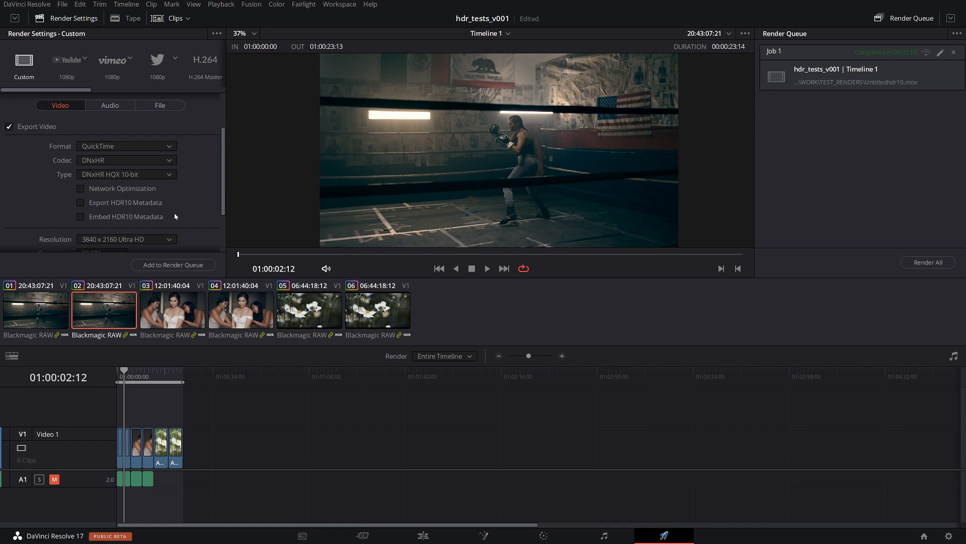
pyautogui.click(126, 146)
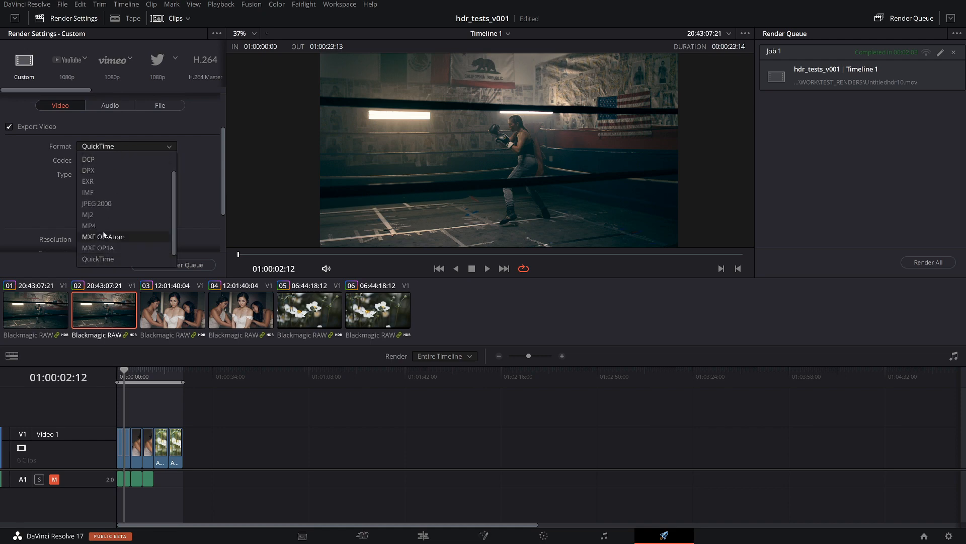
pyautogui.moveTo(90, 226)
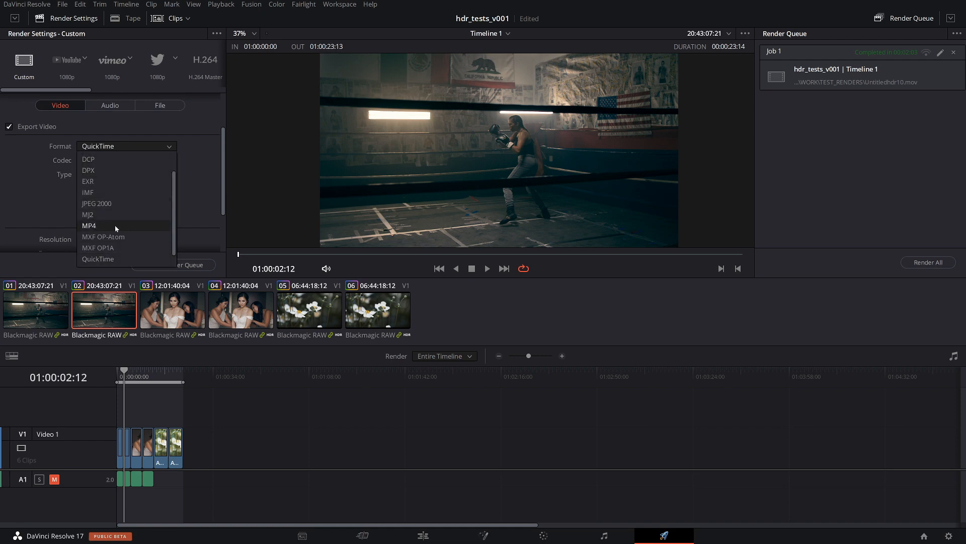
pyautogui.moveTo(105, 225)
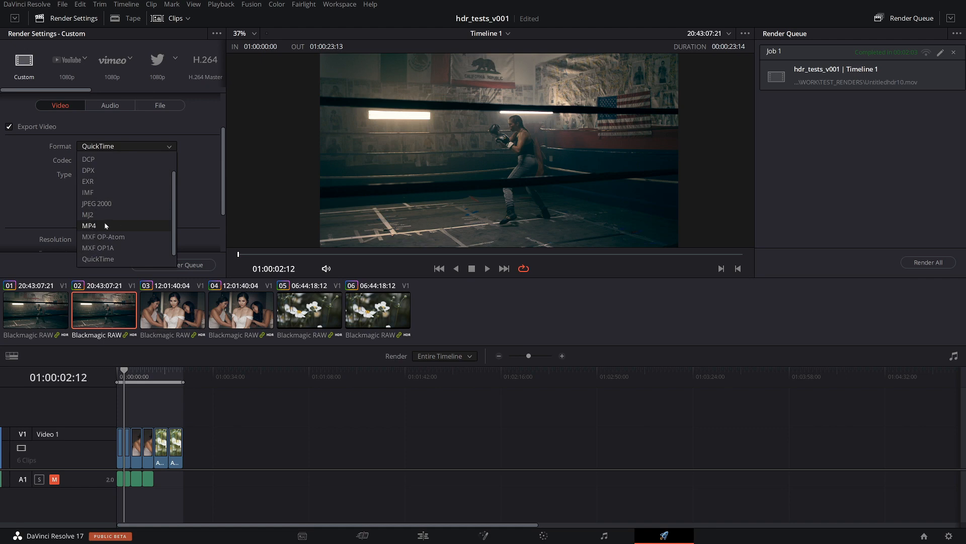
pyautogui.moveTo(102, 225)
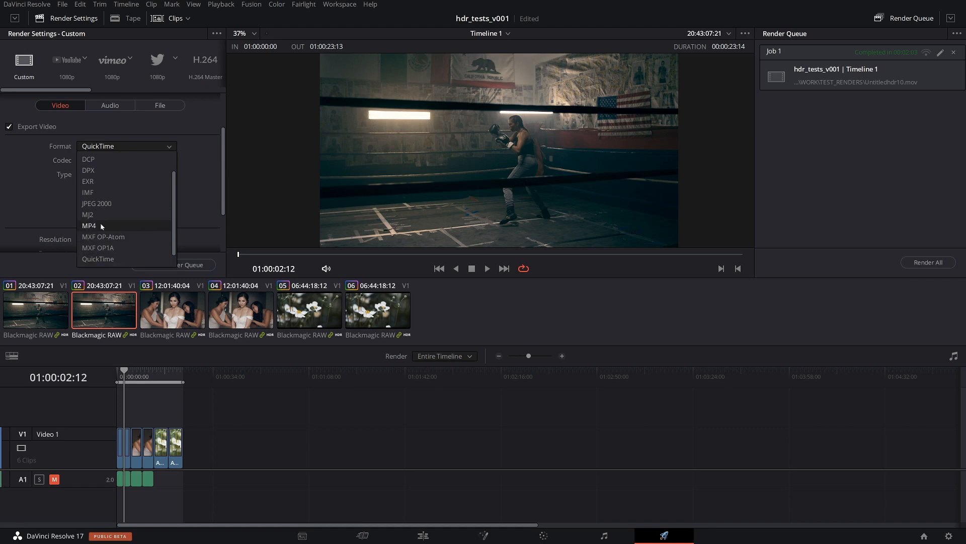
pyautogui.moveTo(140, 231)
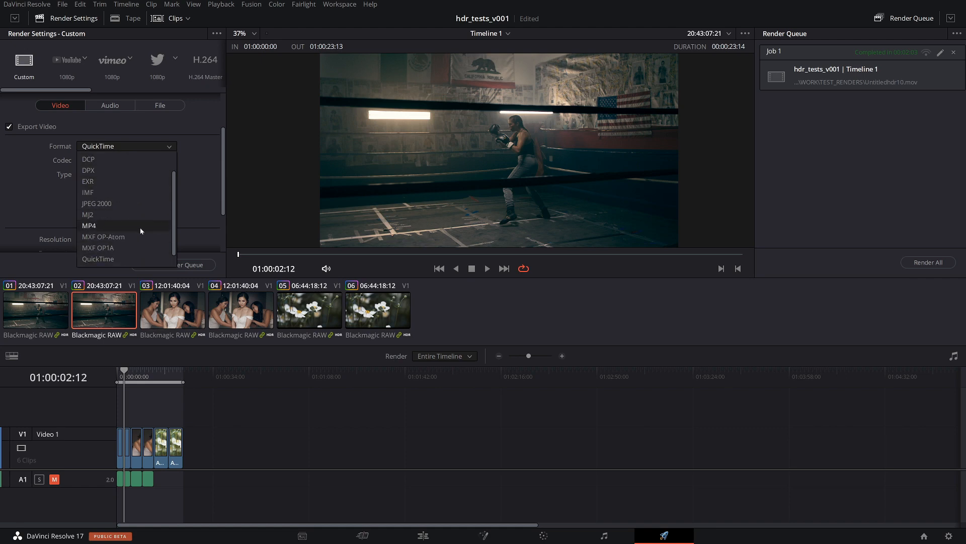
pyautogui.moveTo(125, 214)
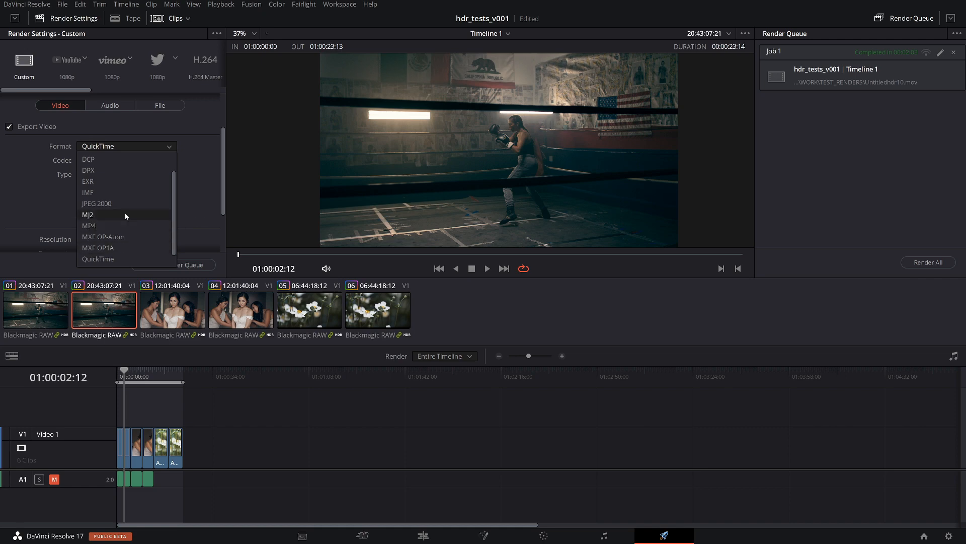
pyautogui.click(126, 160)
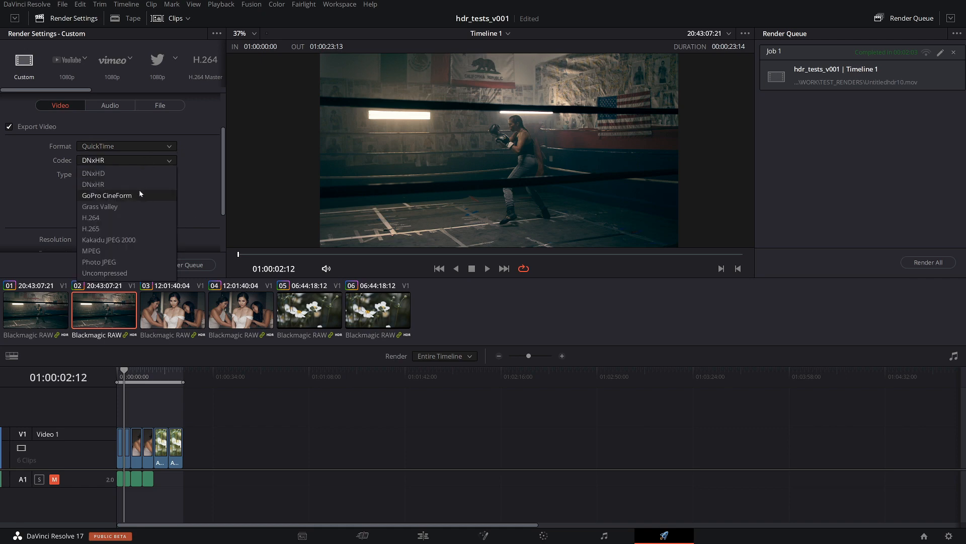
pyautogui.click(91, 217)
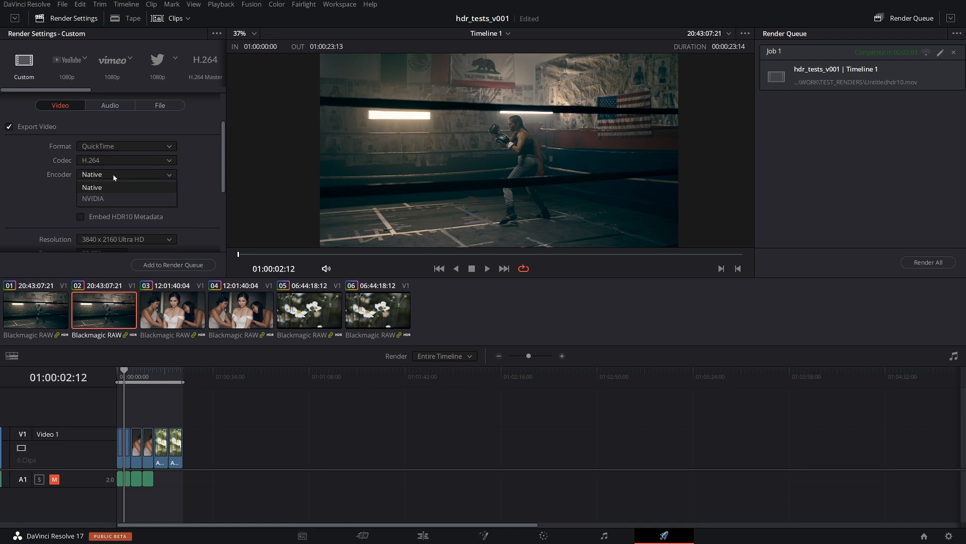
pyautogui.click(92, 198)
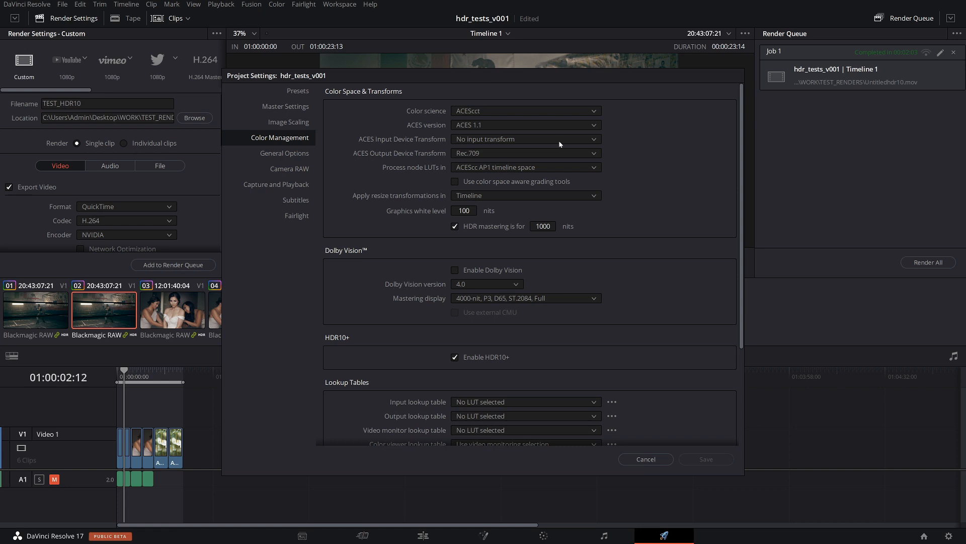
pyautogui.moveTo(424, 161)
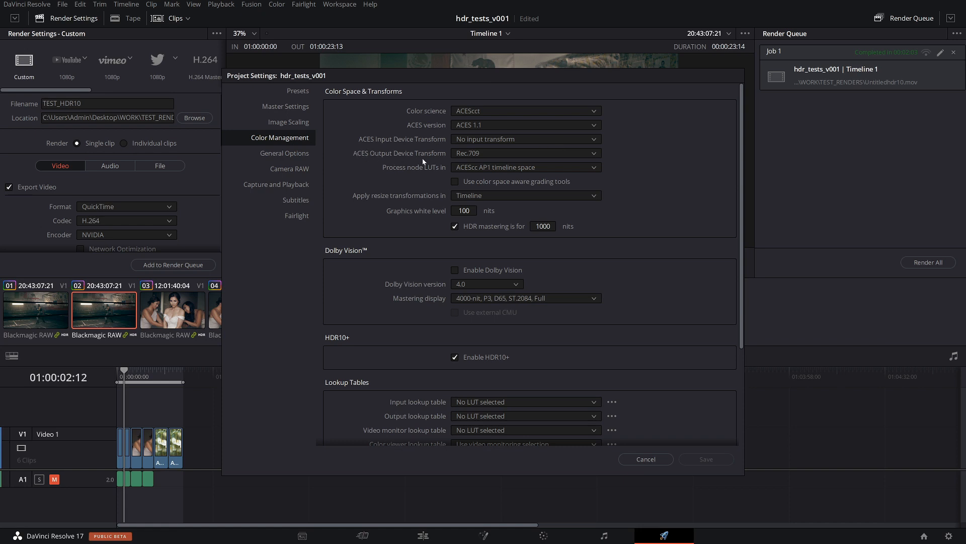
# - Choose Rec.2020 ST2084 (1000 nits) as the ACES output transform and save
pyautogui.click(524, 153)
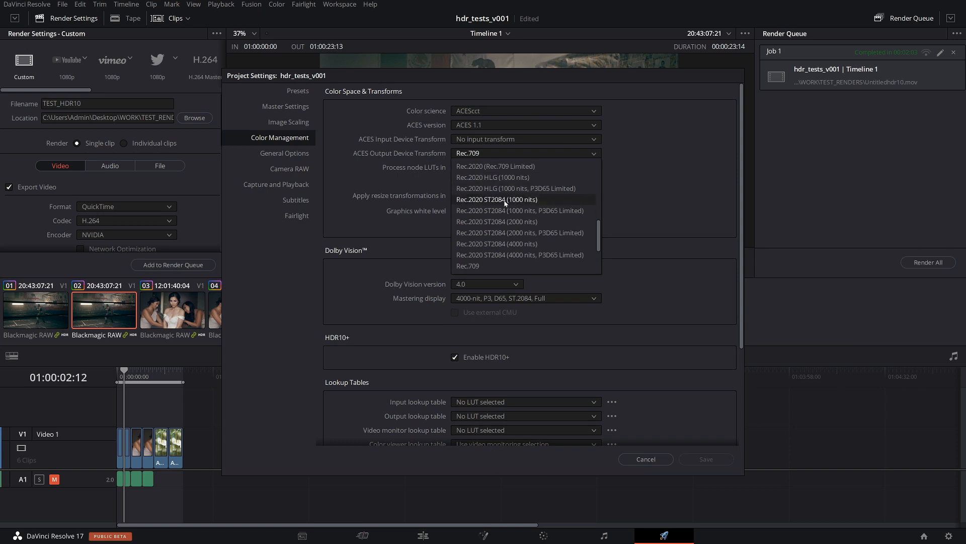
pyautogui.moveTo(516, 188)
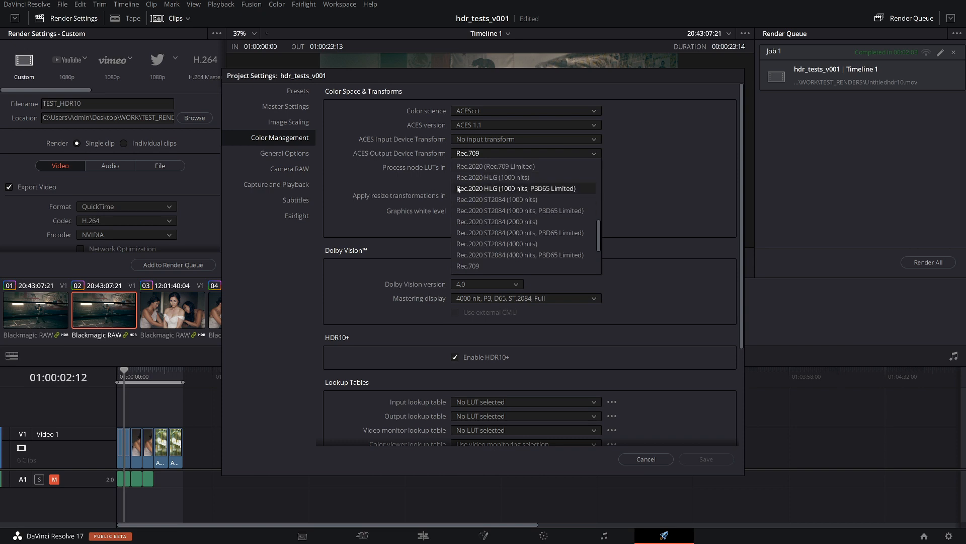
pyautogui.moveTo(492, 178)
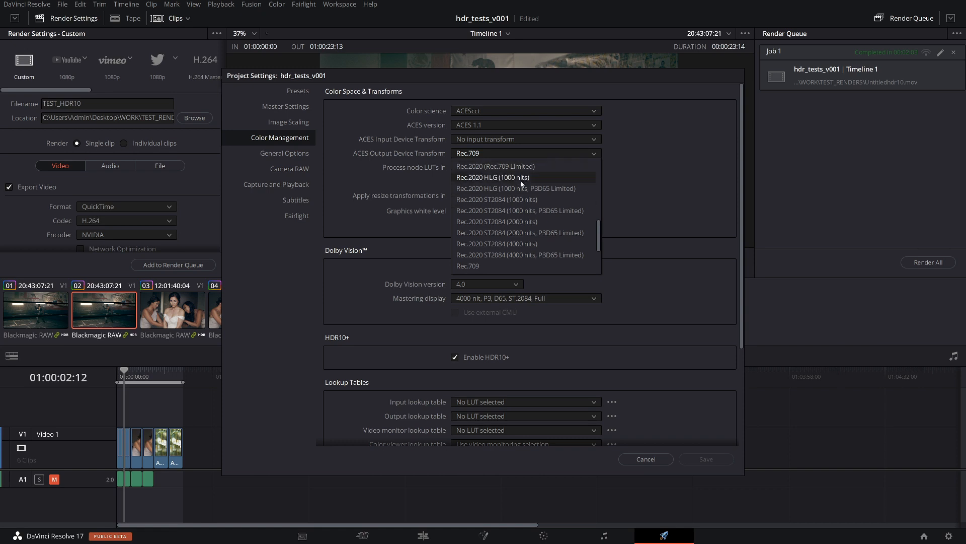
pyautogui.moveTo(496, 200)
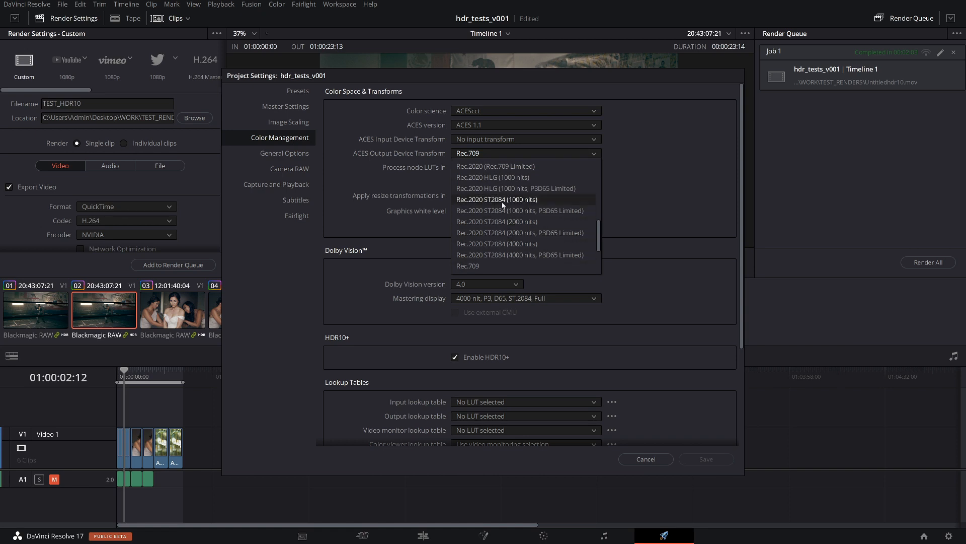
pyautogui.moveTo(498, 200)
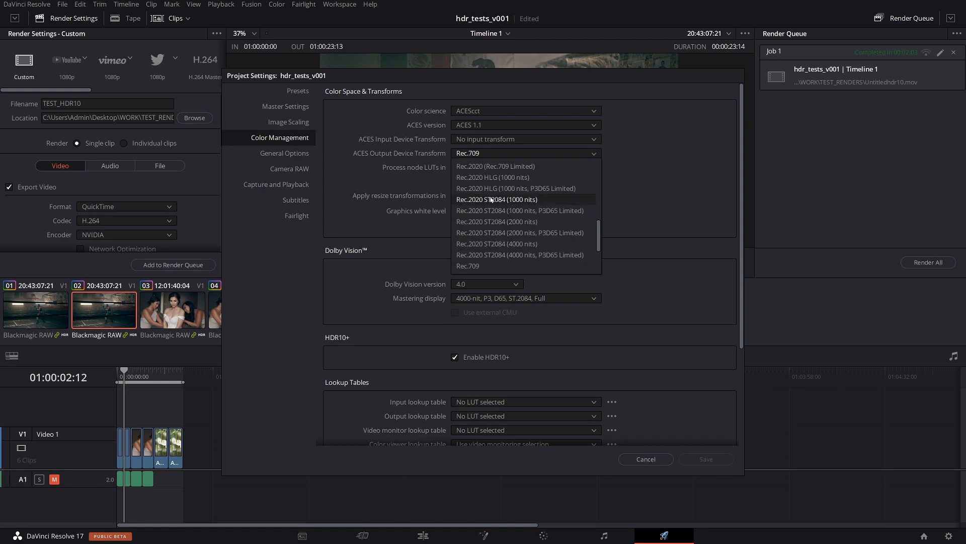
pyautogui.click(519, 210)
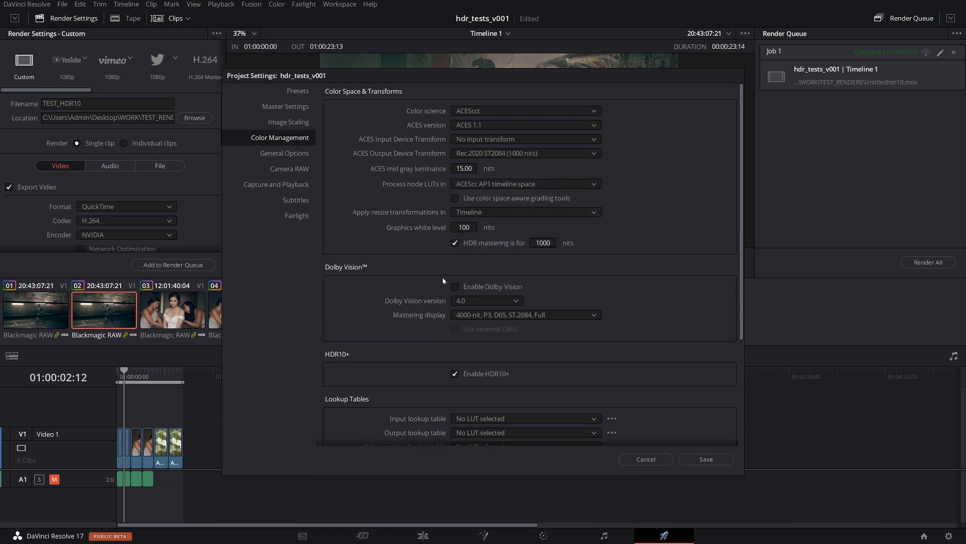
pyautogui.click(705, 458)
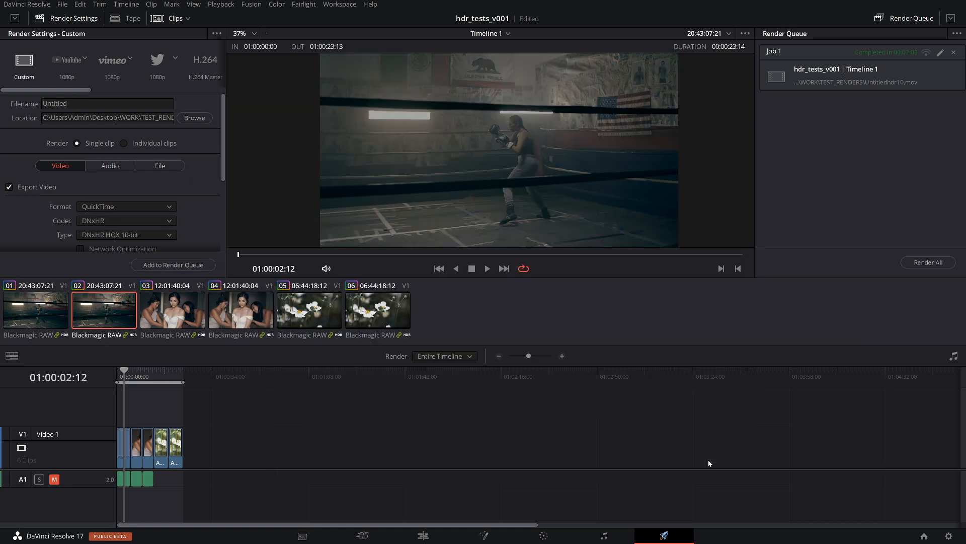
pyautogui.moveTo(227, 371)
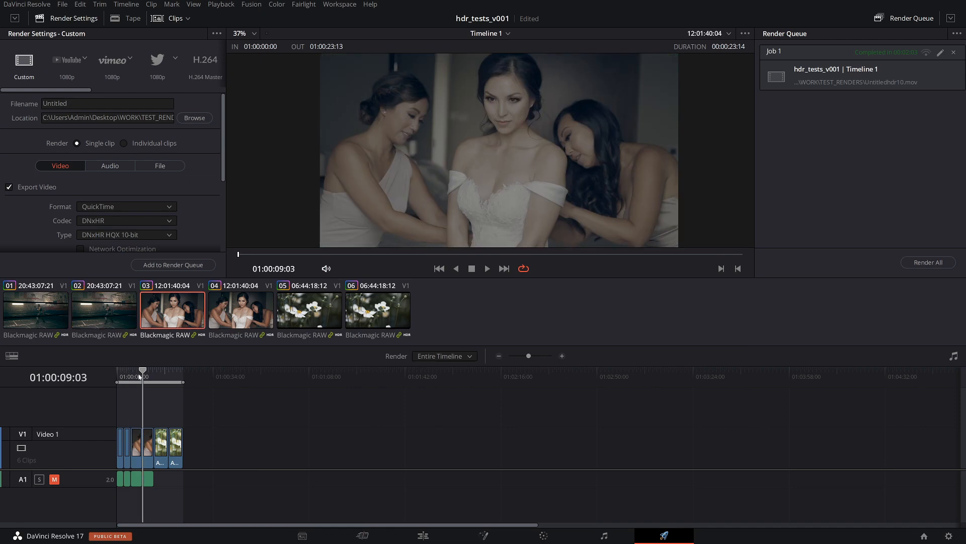
# - Preview clips 05, 03 and 01, then return to boxing clip 02
pyautogui.click(308, 309)
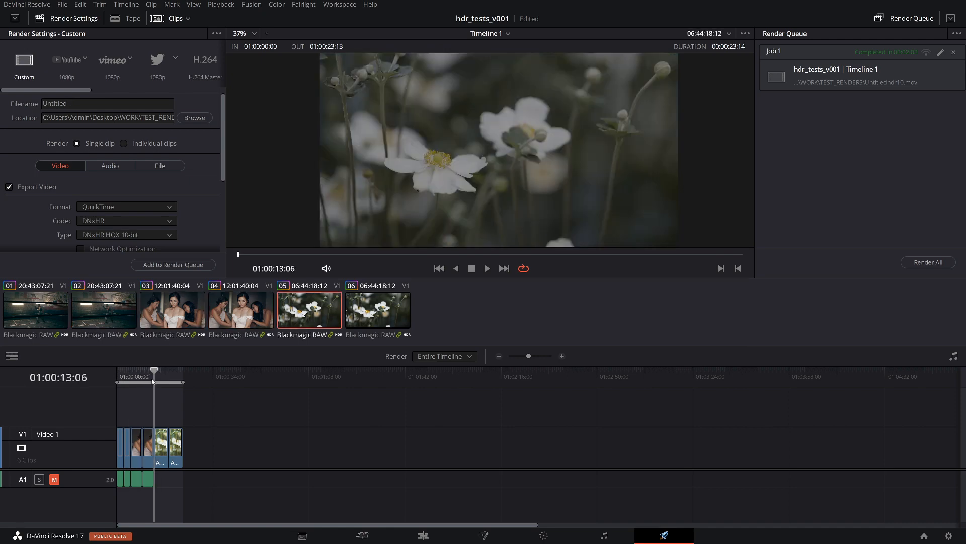
pyautogui.moveTo(153, 388)
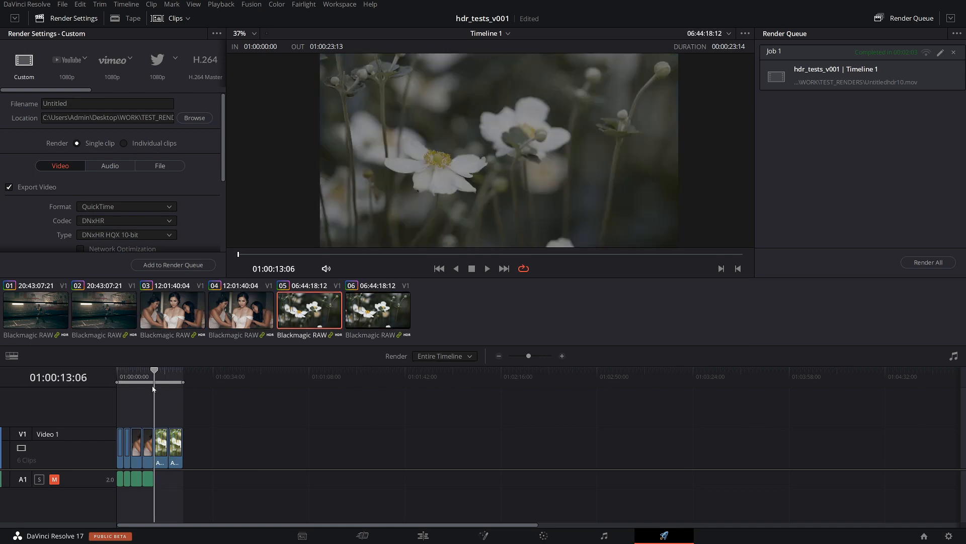
pyautogui.click(172, 310)
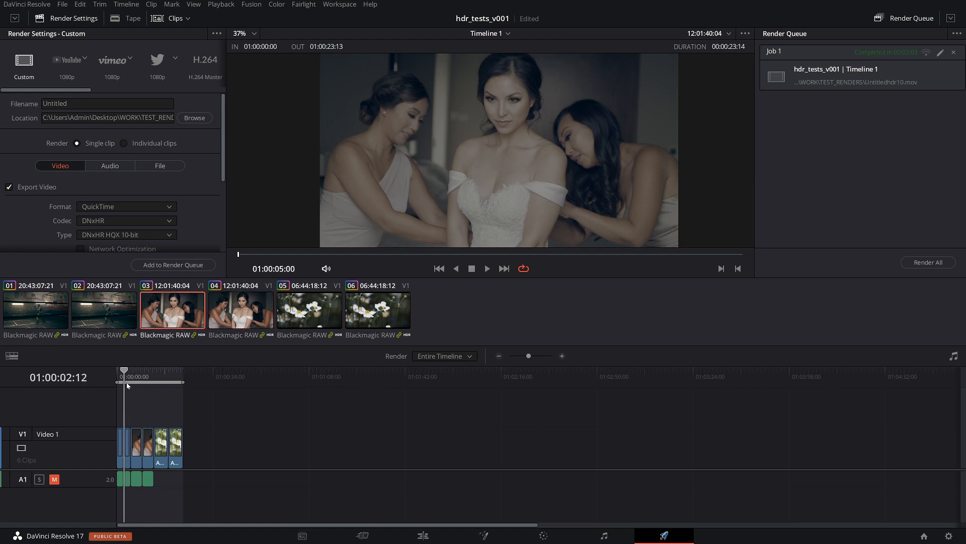
pyautogui.click(35, 309)
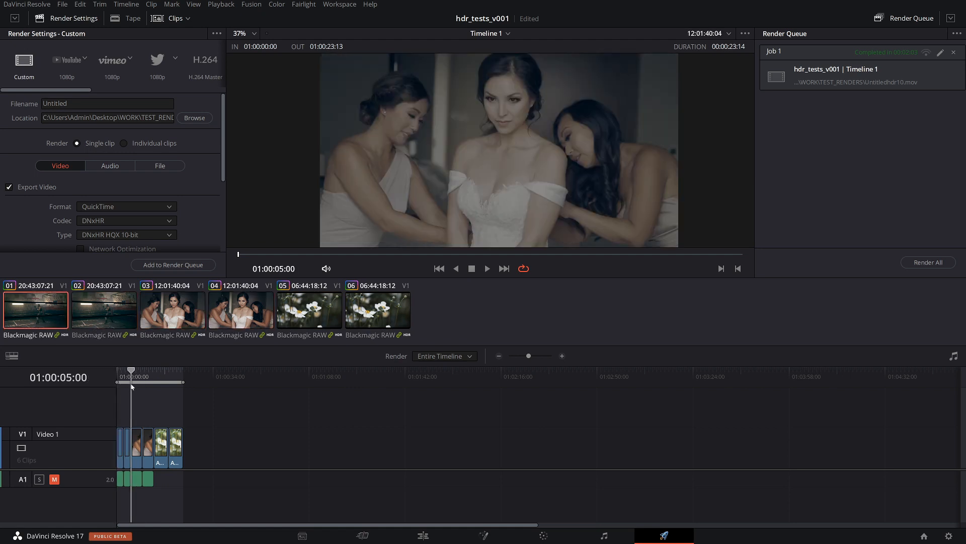
pyautogui.click(104, 310)
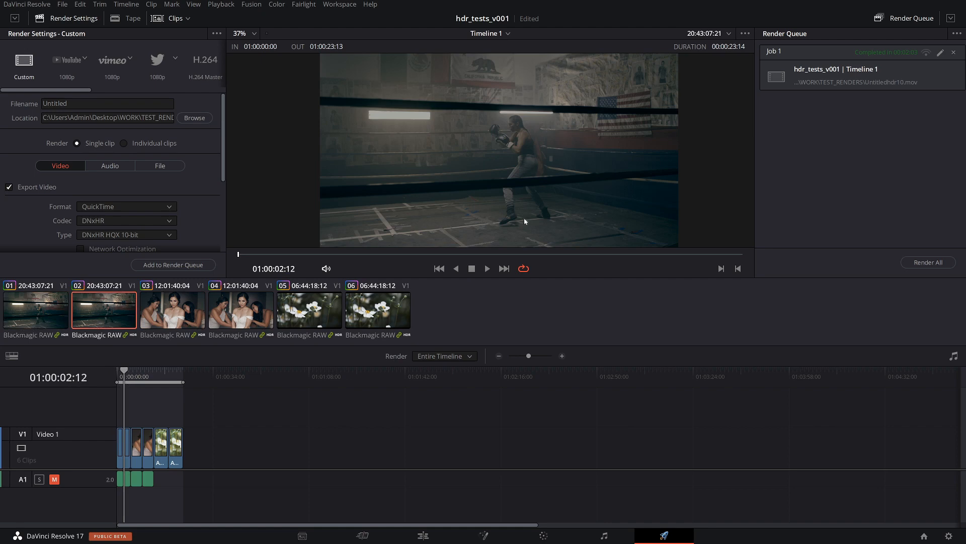
pyautogui.moveTo(128, 317)
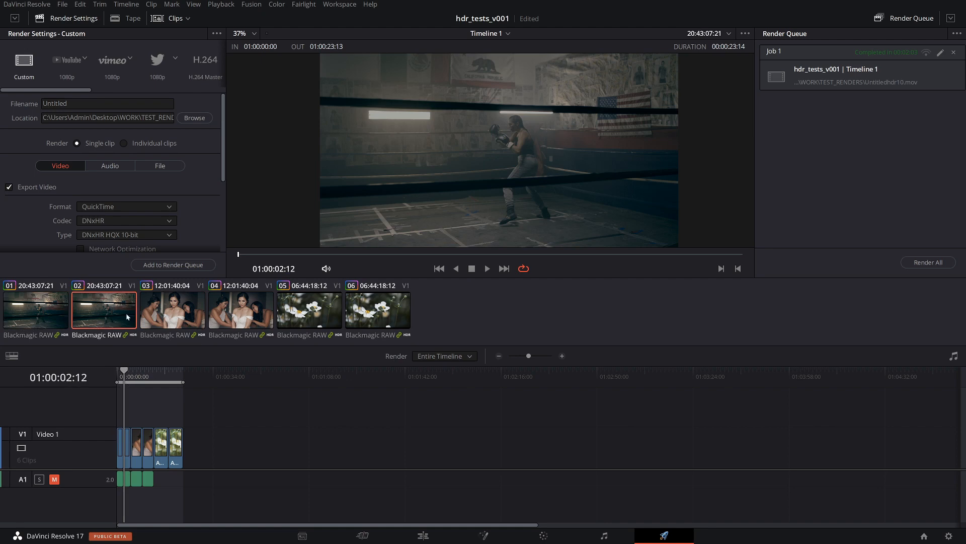
pyautogui.moveTo(488, 136)
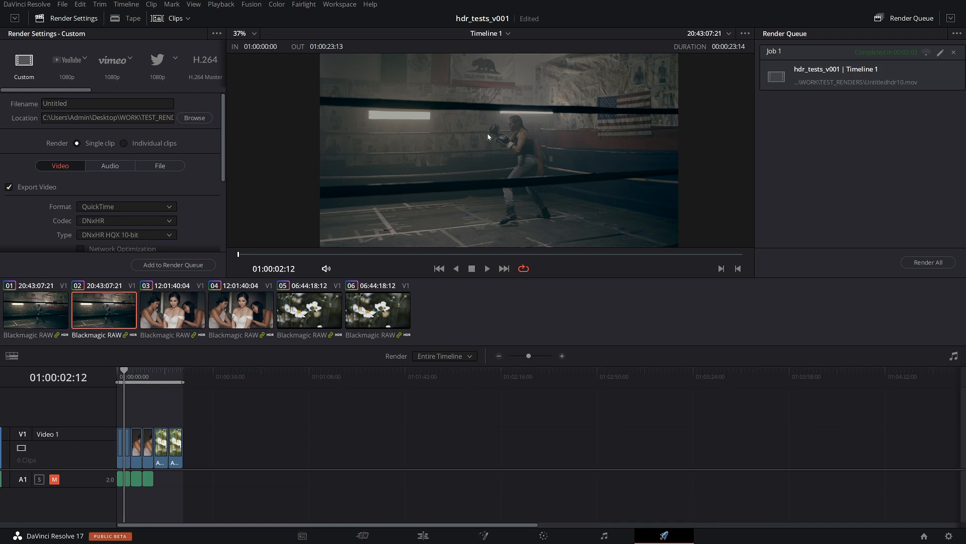
pyautogui.moveTo(263, 171)
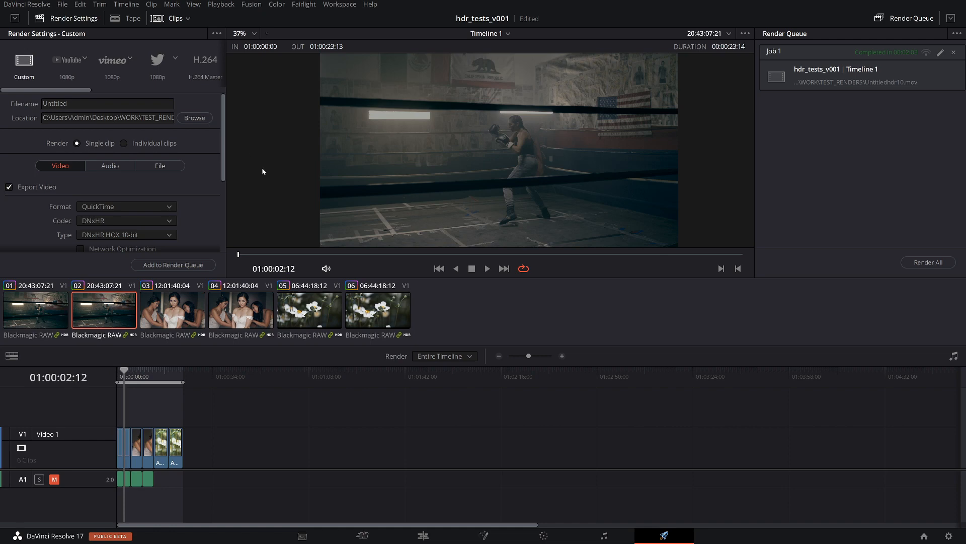
pyautogui.moveTo(595, 99)
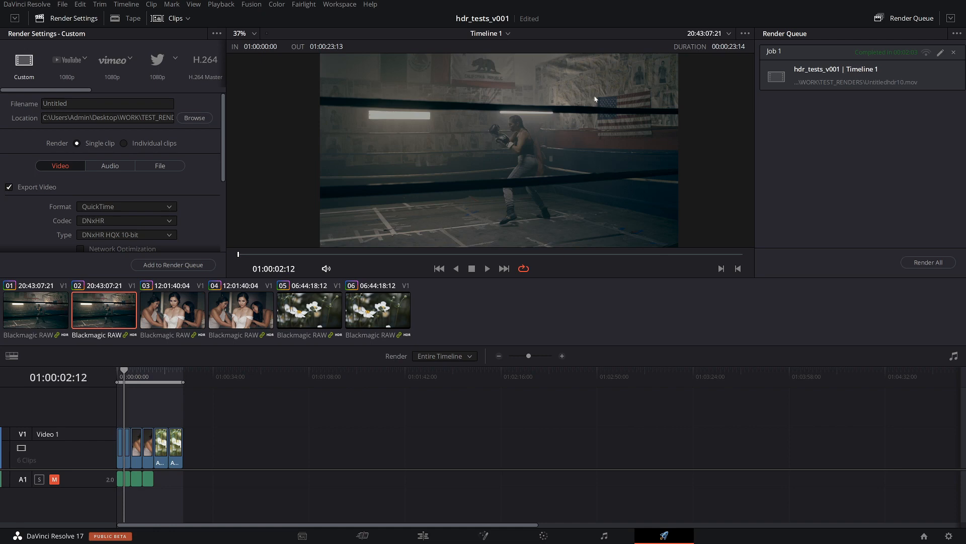
pyautogui.moveTo(552, 230)
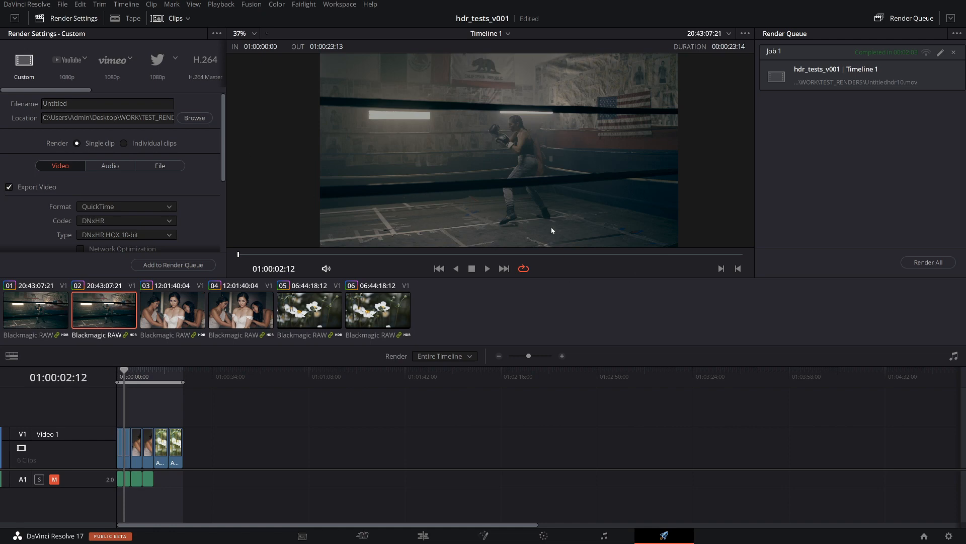
pyautogui.moveTo(520, 128)
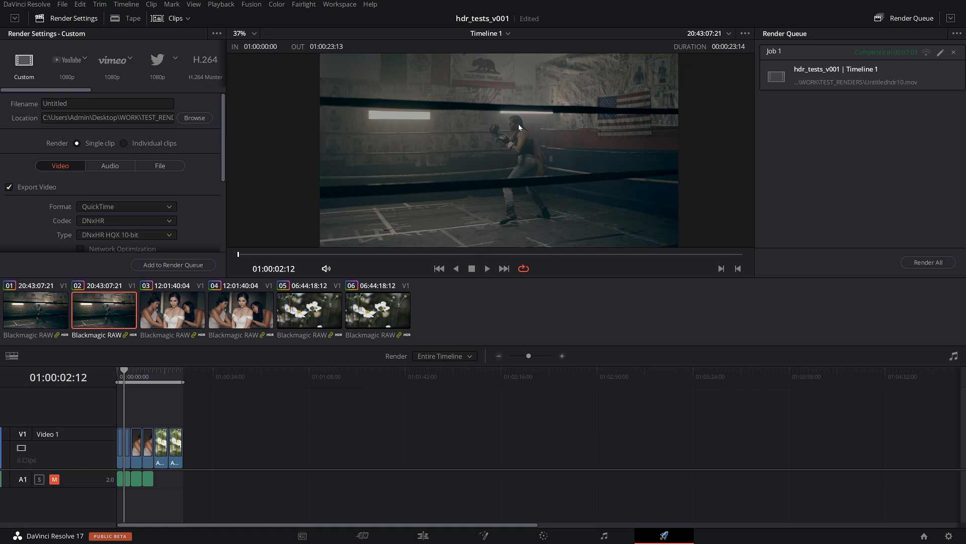
pyautogui.moveTo(182, 225)
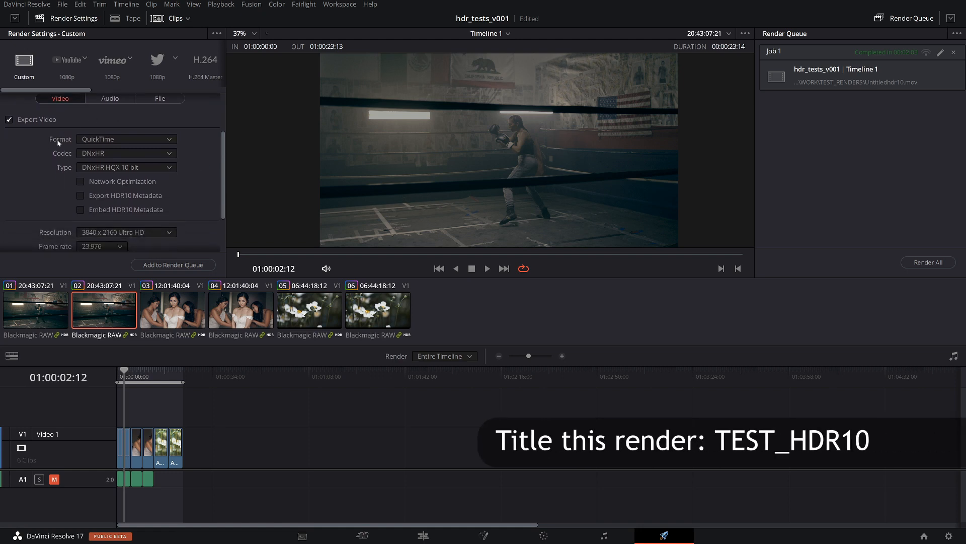
# - Tick Embed HDR10 Metadata for the QuickTime DNxHR HQX 10-bit render
pyautogui.click(126, 139)
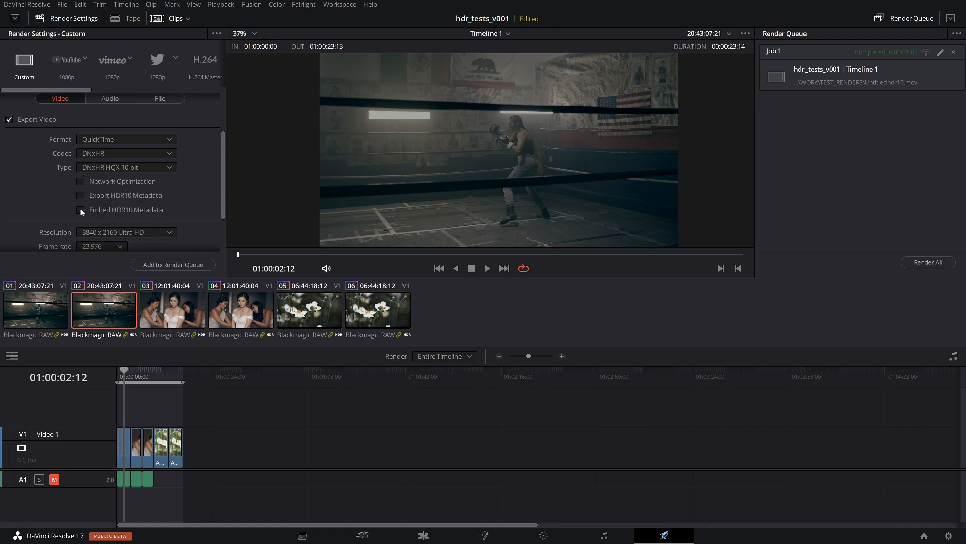
pyautogui.click(80, 209)
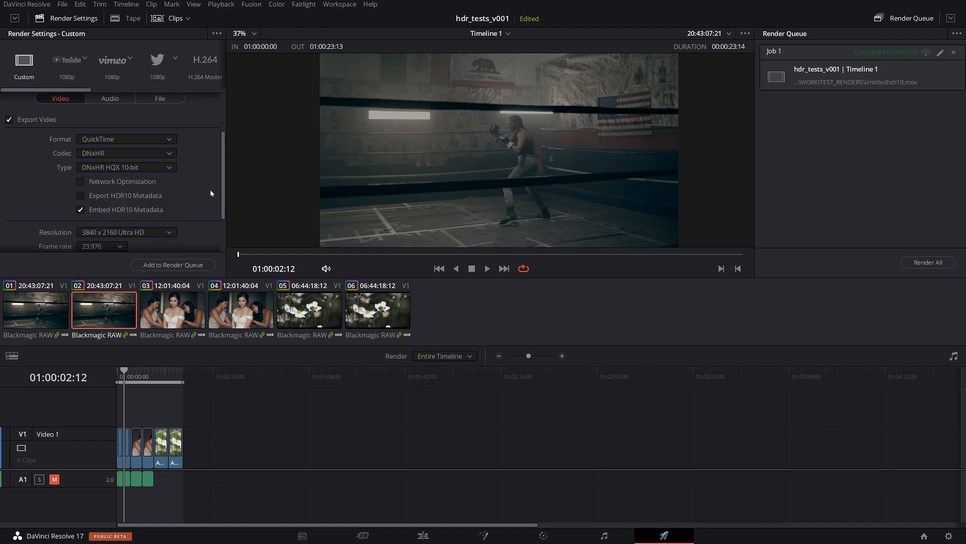
pyautogui.scroll(-3)
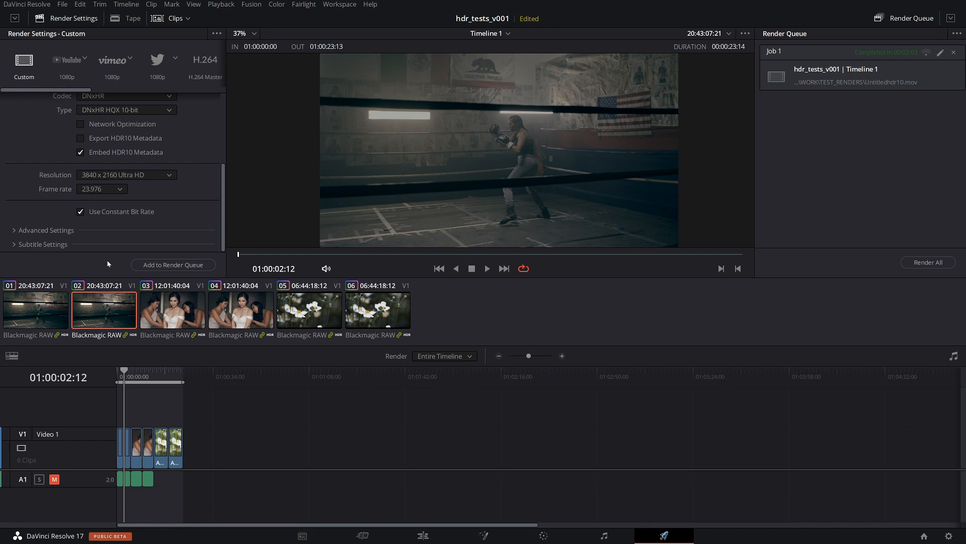
pyautogui.moveTo(216, 265)
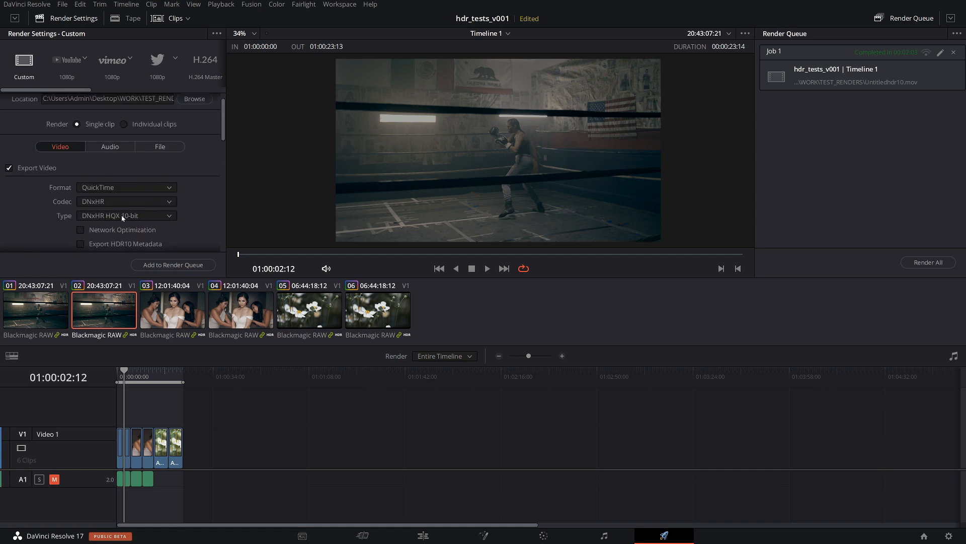
pyautogui.moveTo(125, 216)
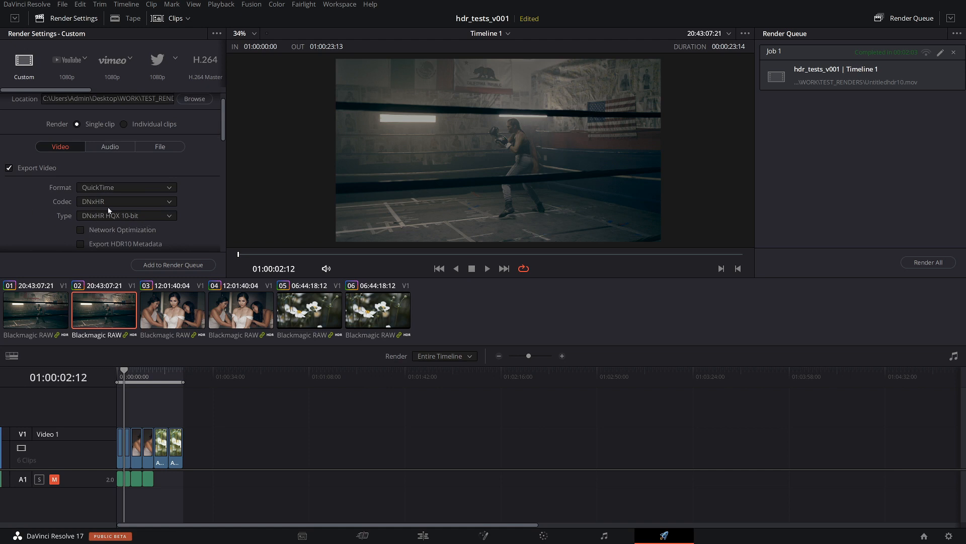
# - Switch the render codec to H.265 with the NVIDIA encoder
pyautogui.click(126, 186)
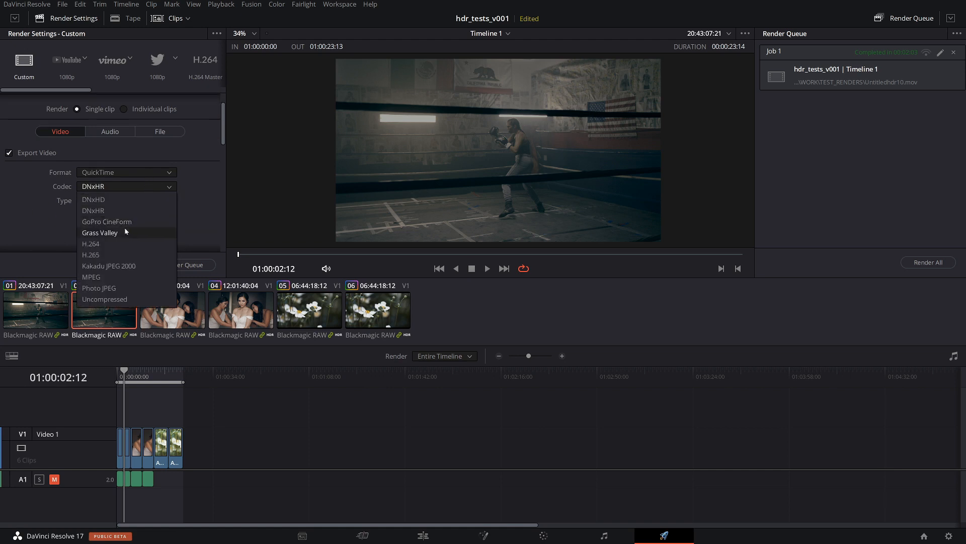
pyautogui.click(90, 255)
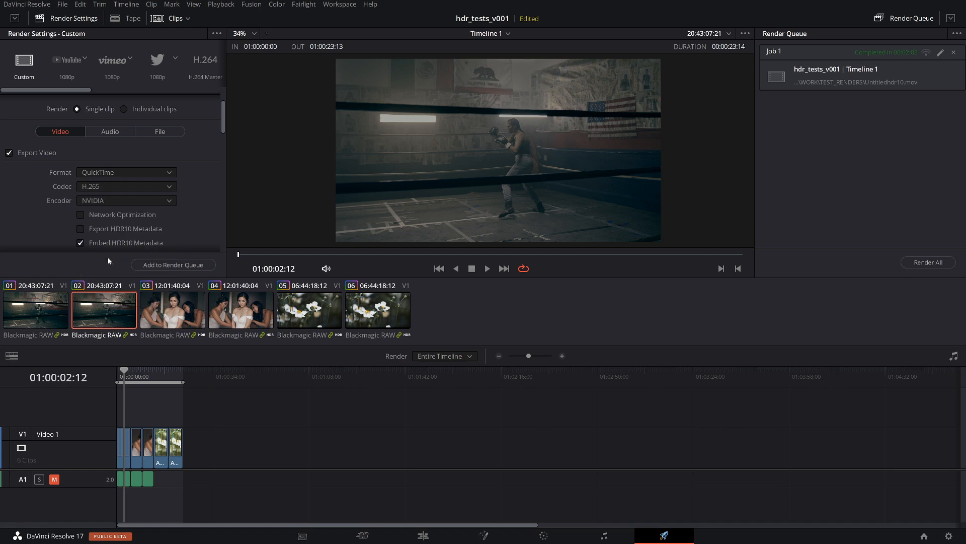
pyautogui.click(127, 200)
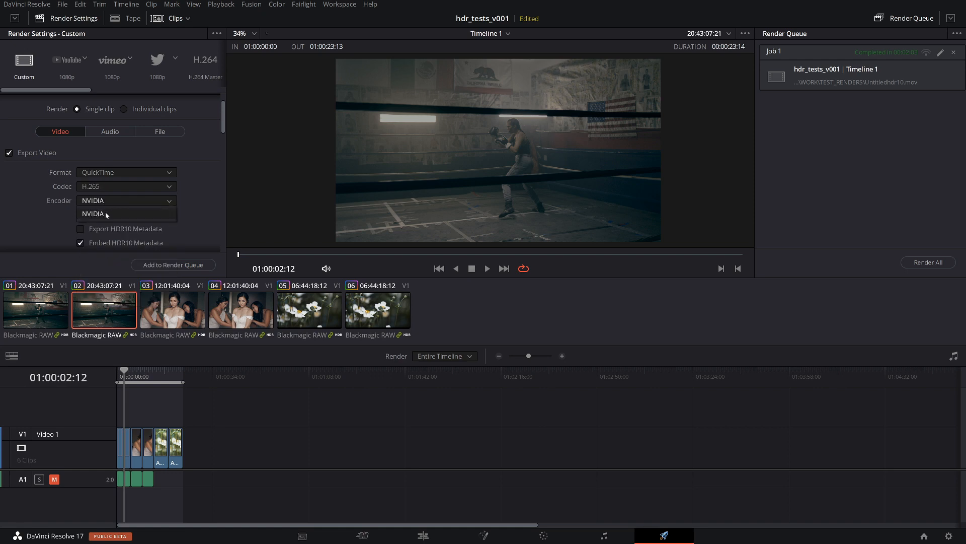
pyautogui.click(93, 214)
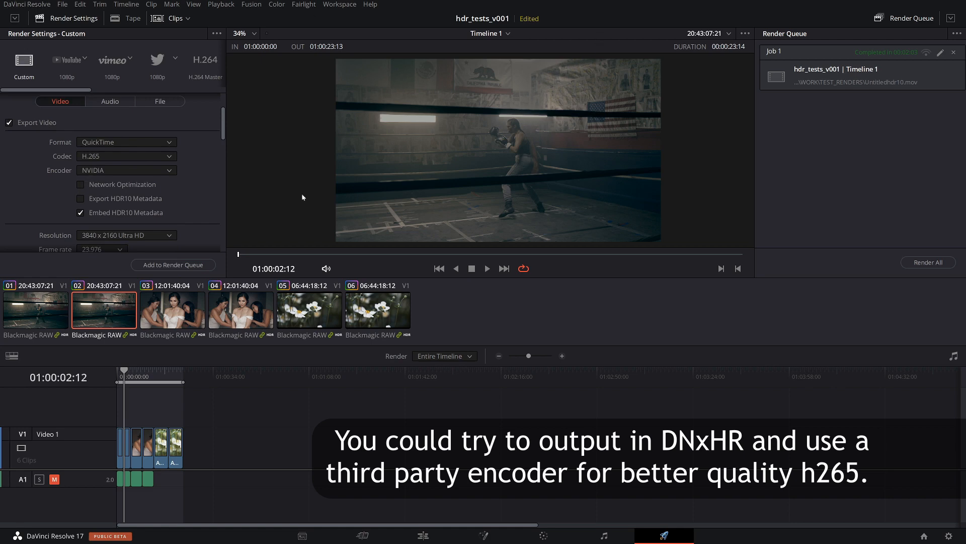
pyautogui.scroll(-3)
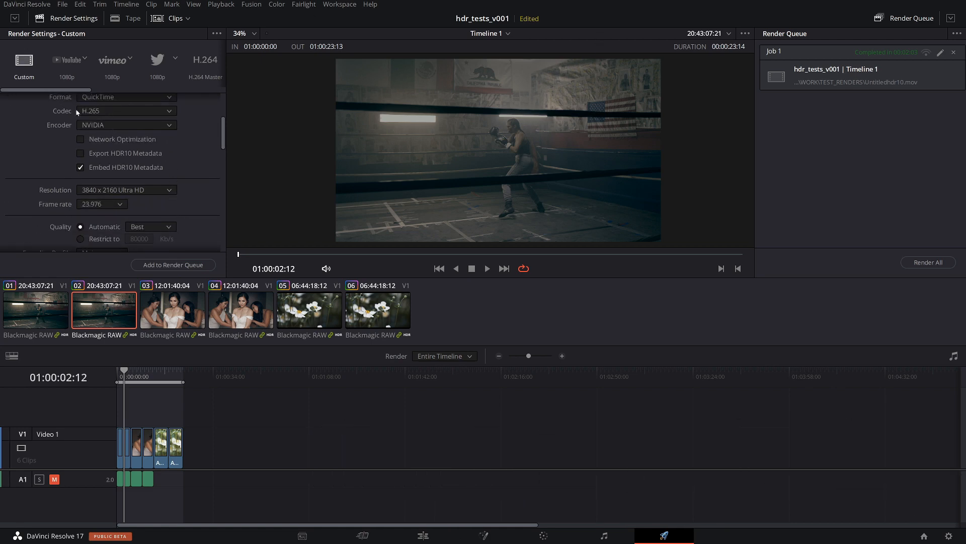
pyautogui.moveTo(80, 178)
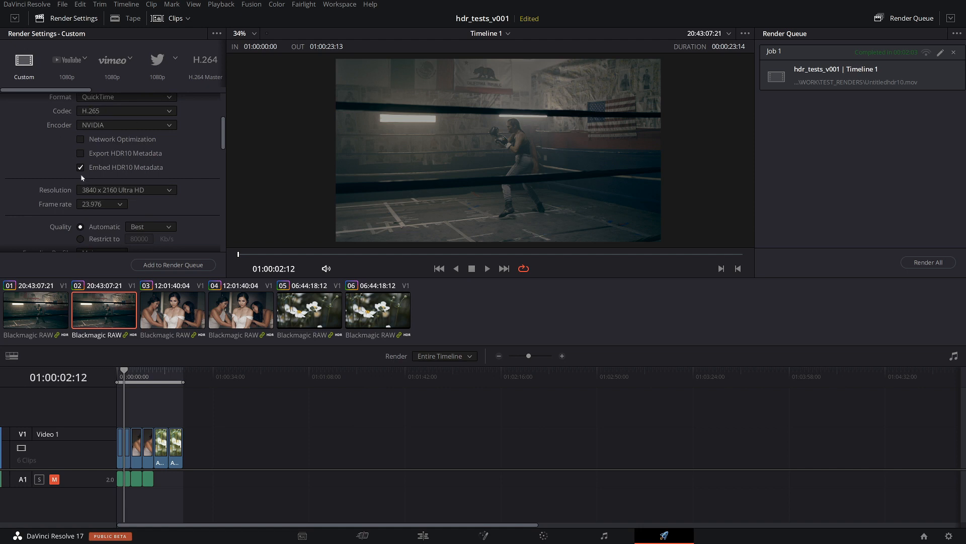
pyautogui.moveTo(179, 174)
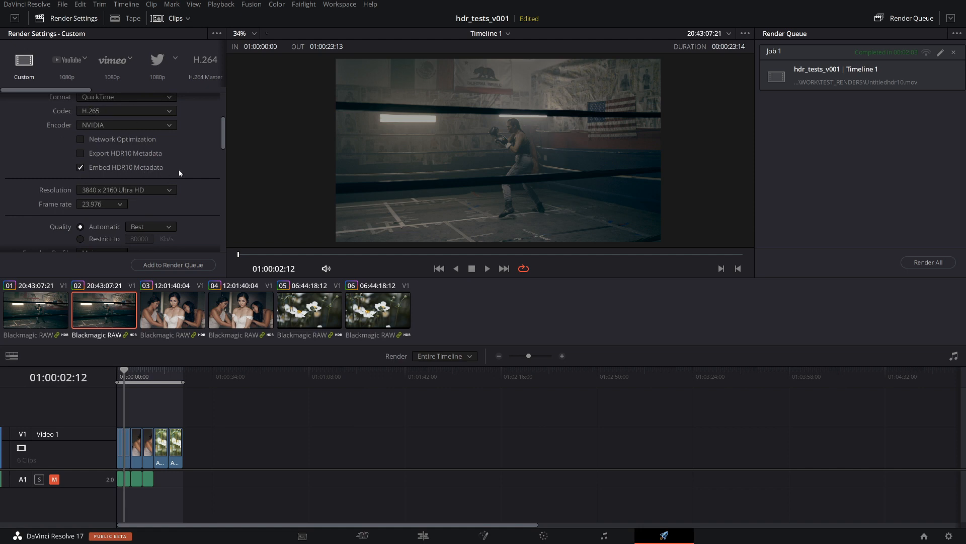
# - Set the H.265 encoding profile to Main10 in the render settings
pyautogui.scroll(-3)
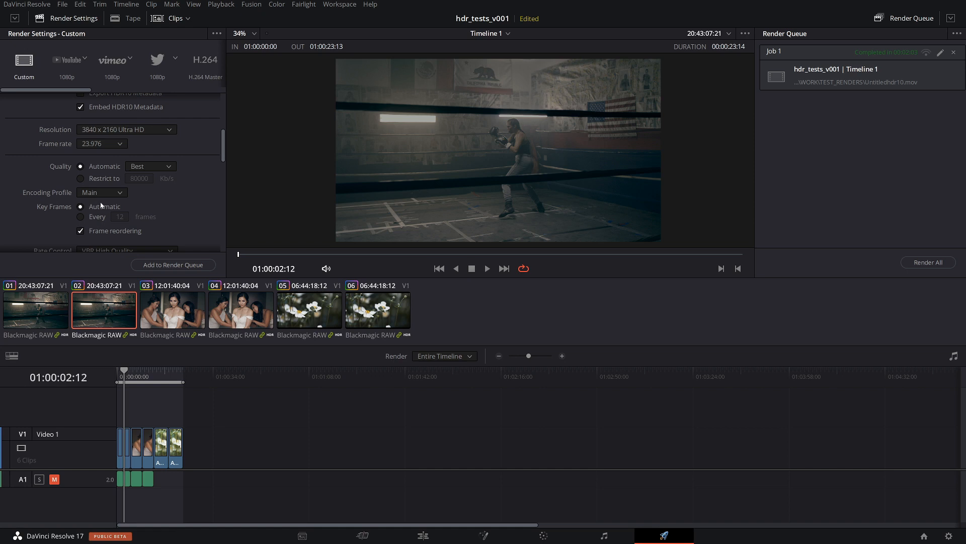
pyautogui.scroll(-3)
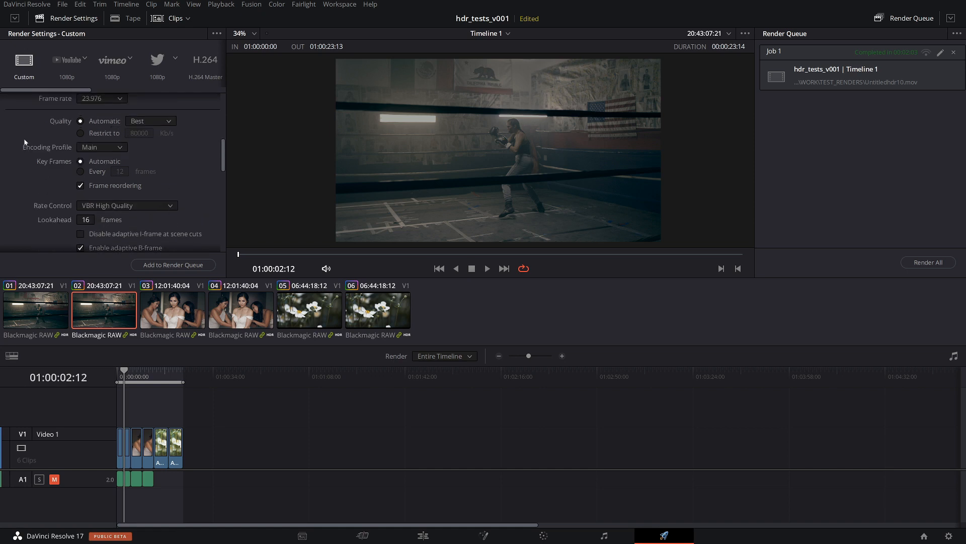
pyautogui.click(102, 146)
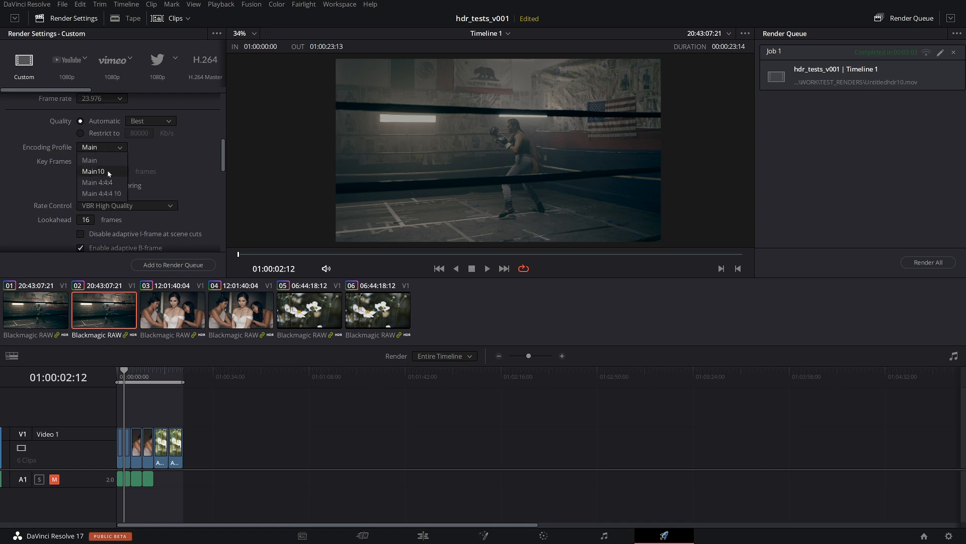
pyautogui.click(92, 170)
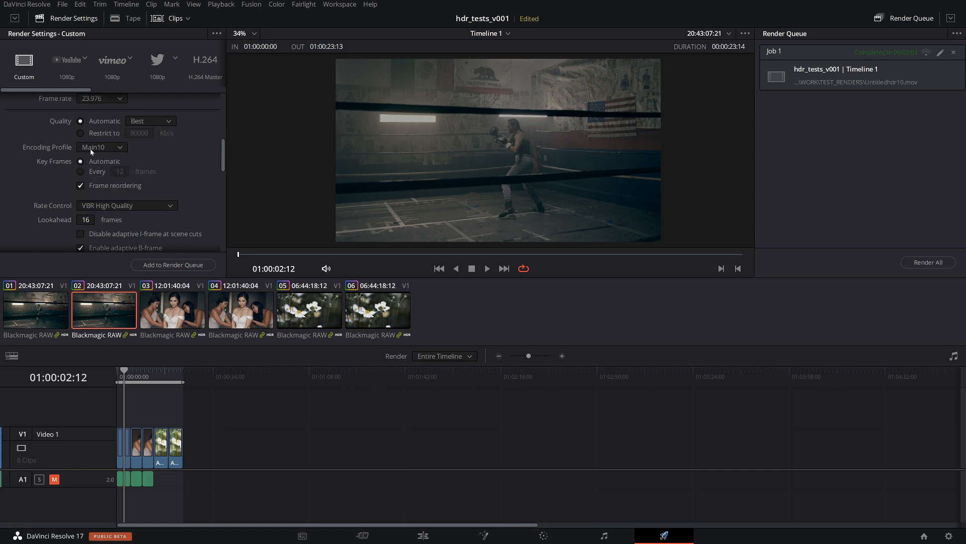
pyautogui.moveTo(182, 190)
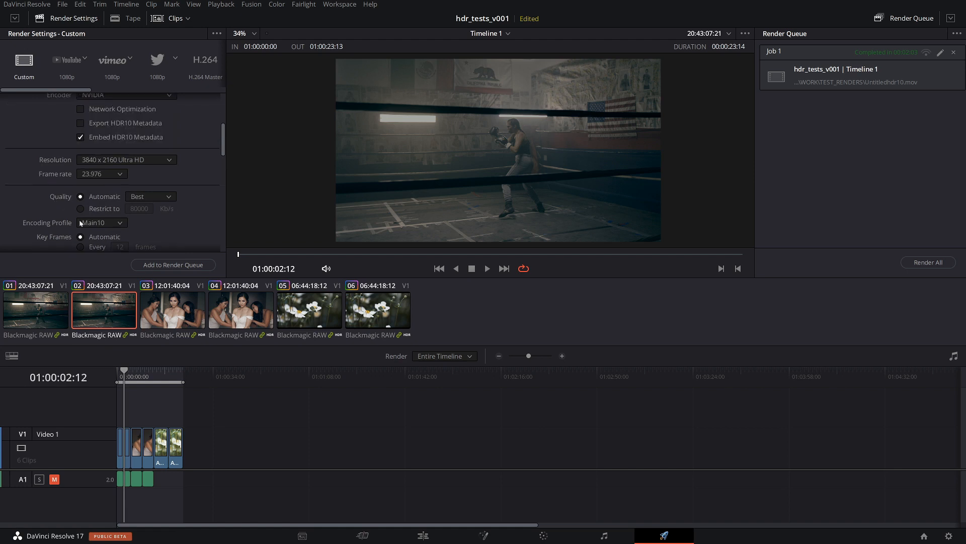
# - Scroll to Advanced Settings to check the Rec.2020 and ST2084 1000 nit tags
pyautogui.scroll(-3)
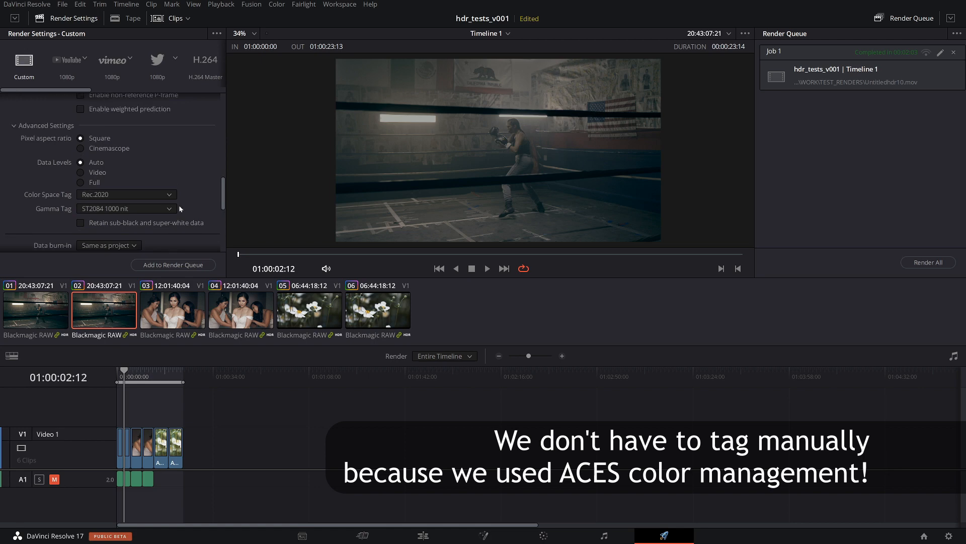
pyautogui.moveTo(161, 210)
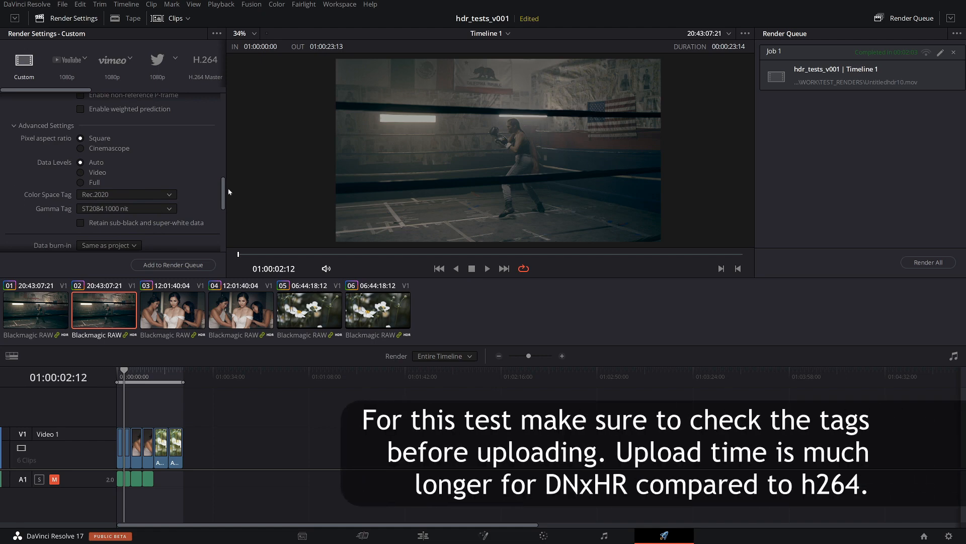
pyautogui.moveTo(80, 197)
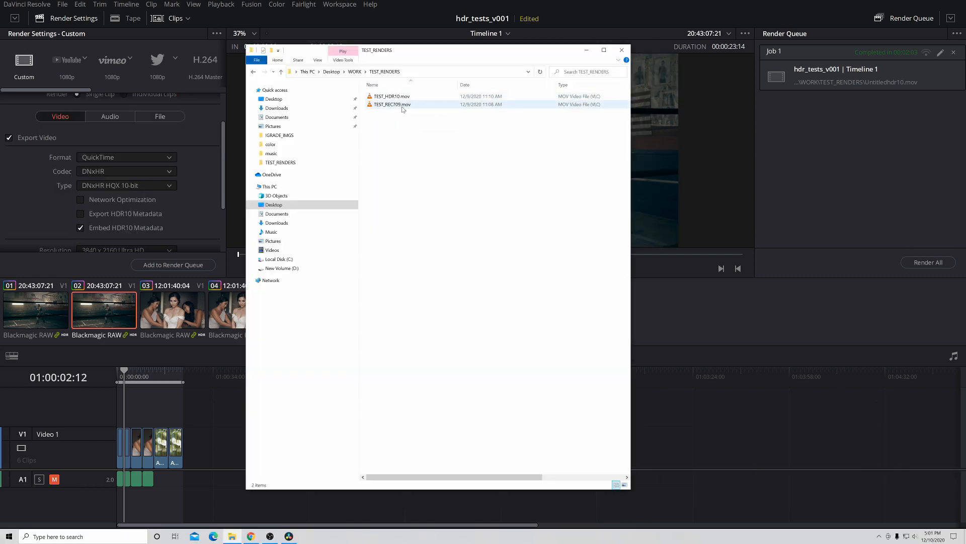
# - Open TEST_REC709.mov from the TEST_RENDERS folder in VLC
pyautogui.click(392, 96)
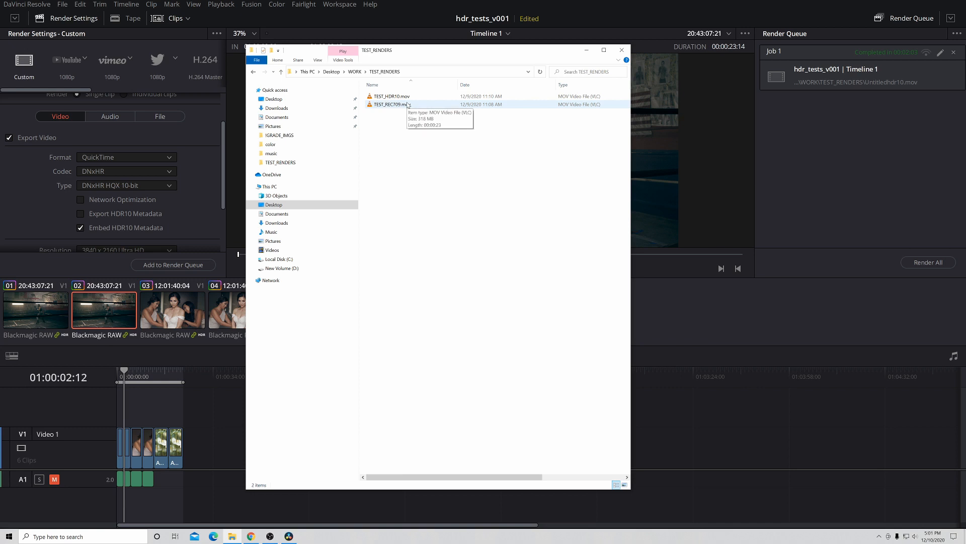
pyautogui.moveTo(398, 109)
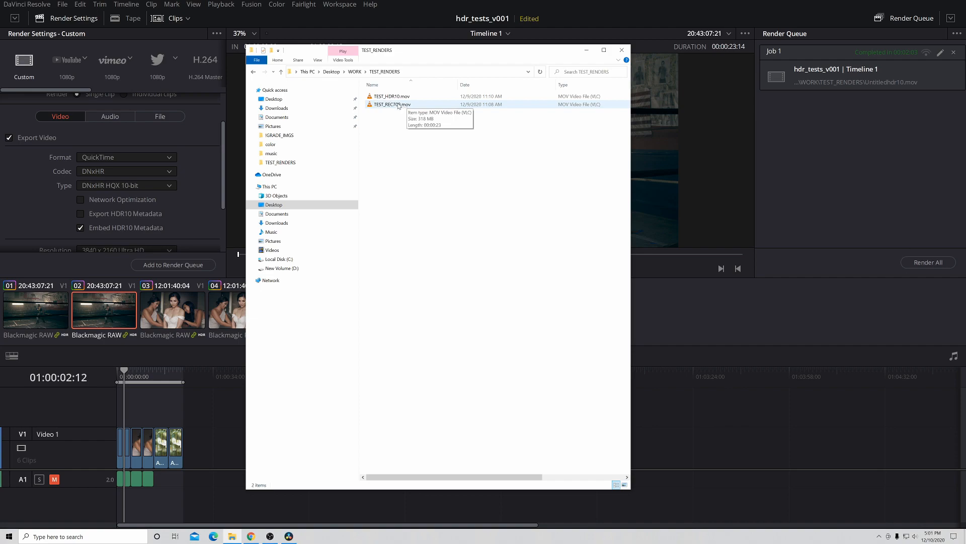
pyautogui.doubleClick(392, 104)
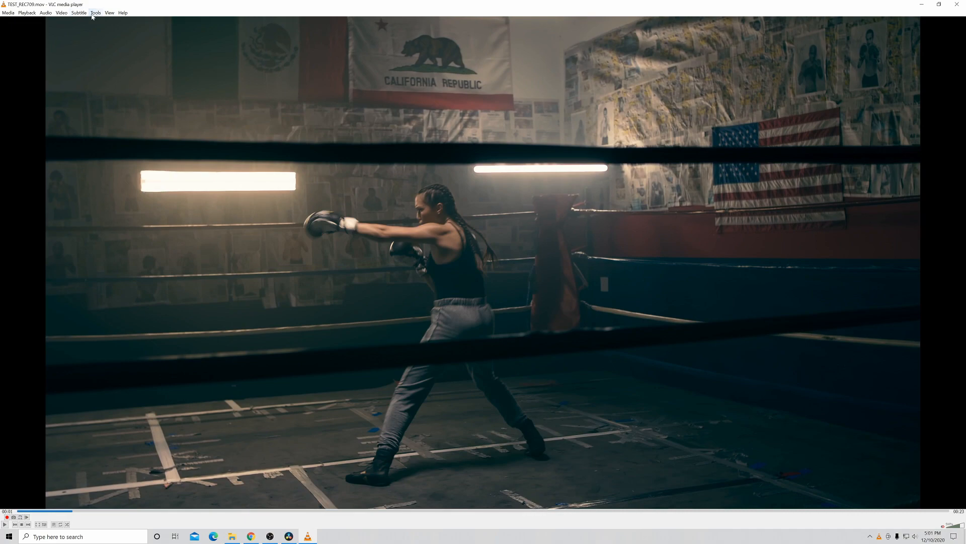
# - View TEST_REC709.mov codec information (H.264, BT.709), then close the dialog
pyautogui.click(96, 12)
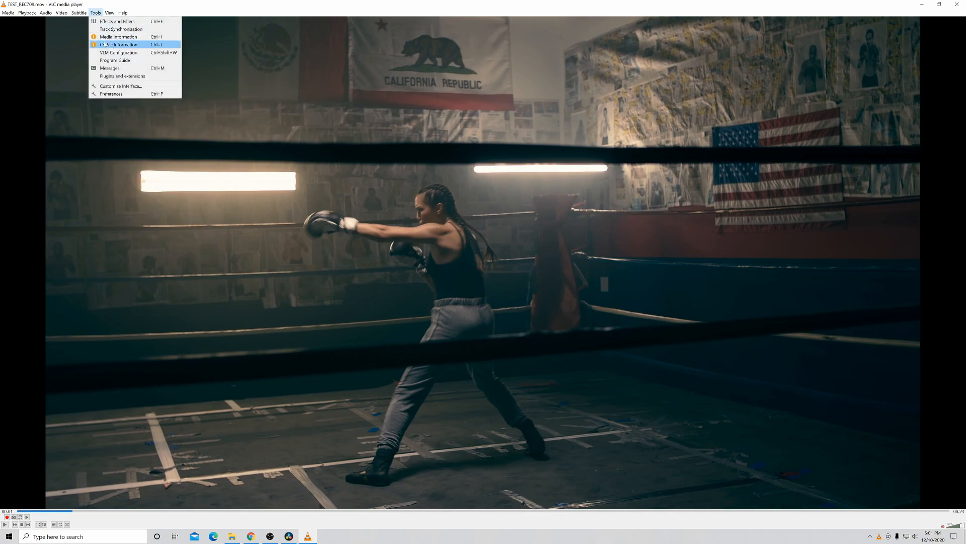
pyautogui.click(117, 45)
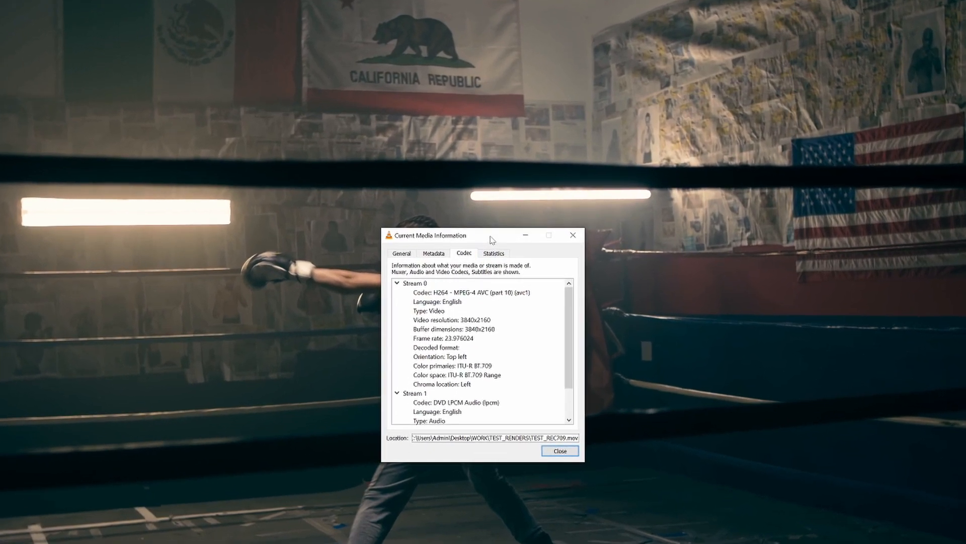
pyautogui.moveTo(426, 235); pyautogui.dragTo(380, 116)
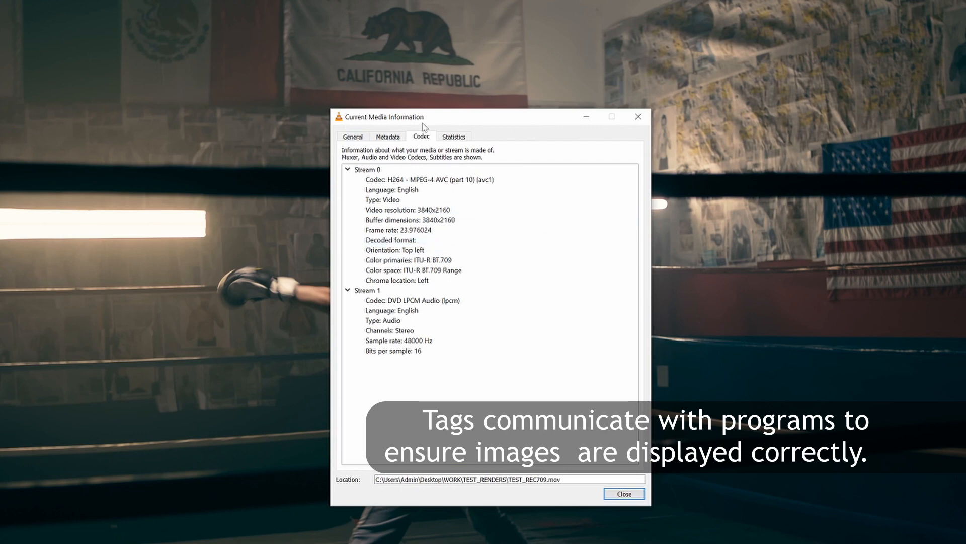
pyautogui.click(409, 260)
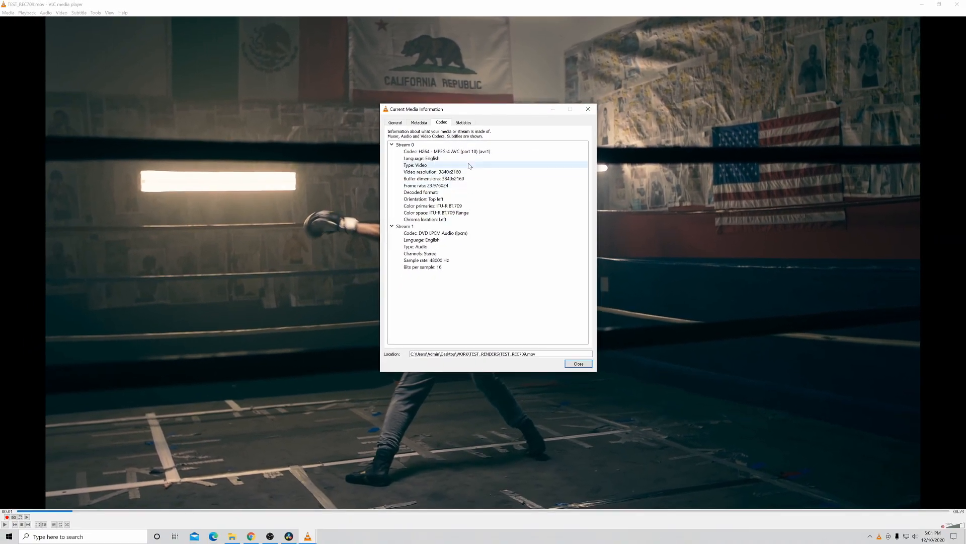
pyautogui.moveTo(587, 109)
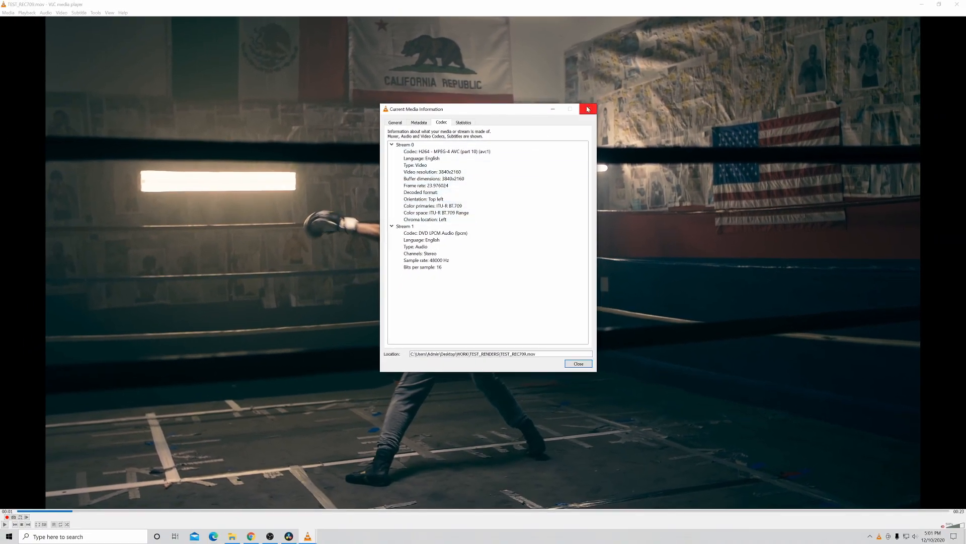
pyautogui.click(588, 109)
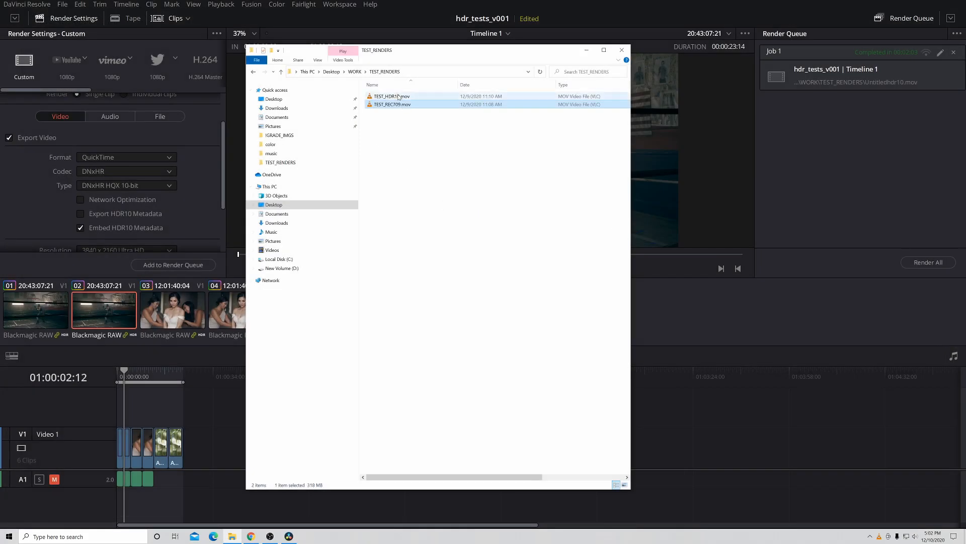
# - Open TEST_HDR10.mov in VLC and pause on the boxer
pyautogui.doubleClick(392, 96)
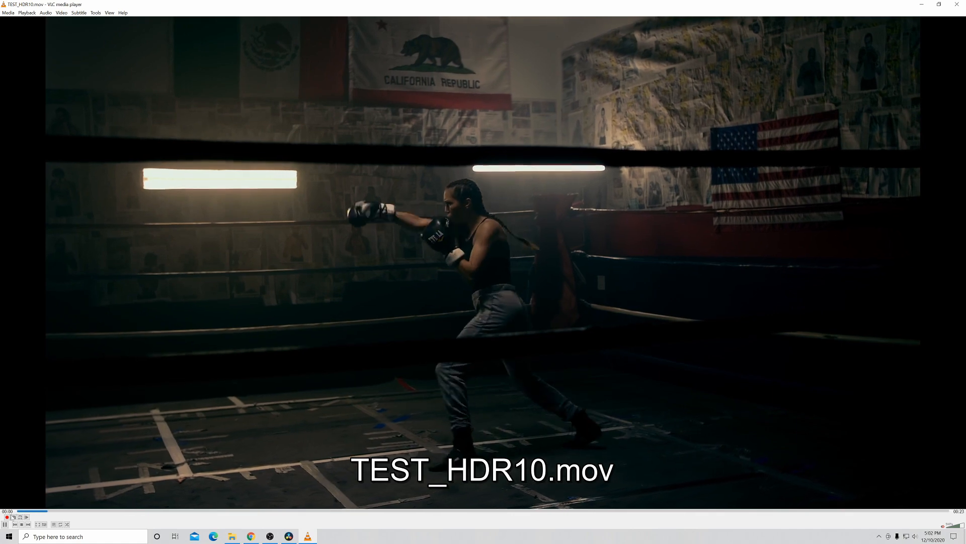
pyautogui.click(5, 523)
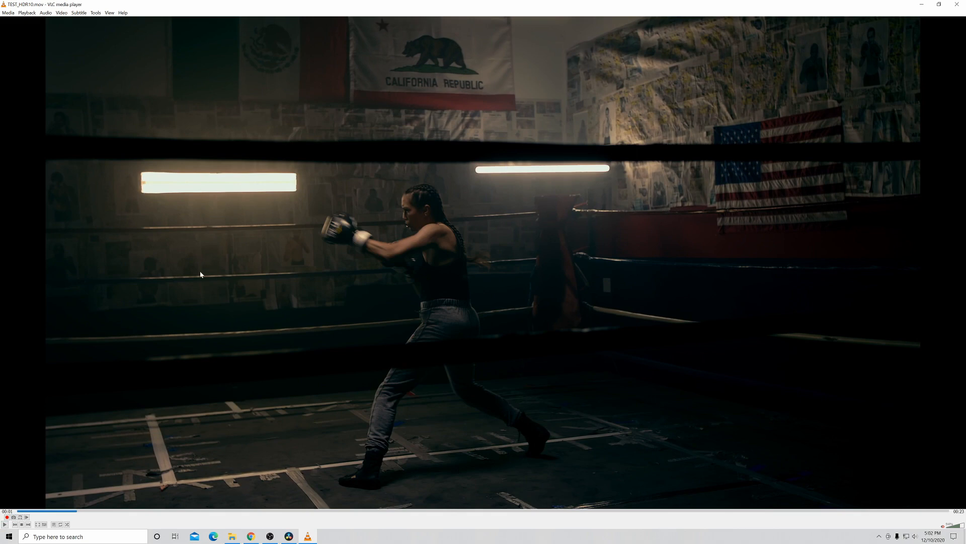
pyautogui.moveTo(333, 283)
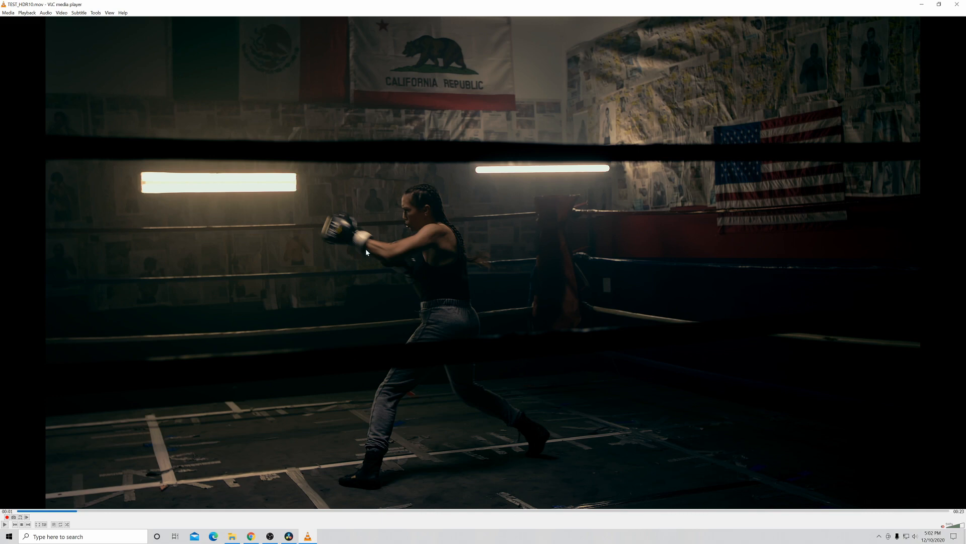
pyautogui.moveTo(233, 358)
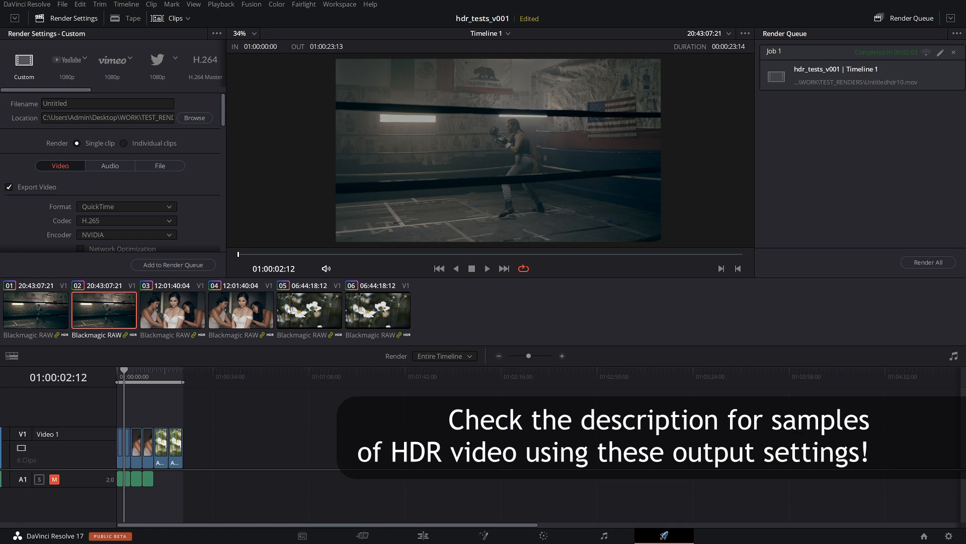
pyautogui.moveTo(169, 227)
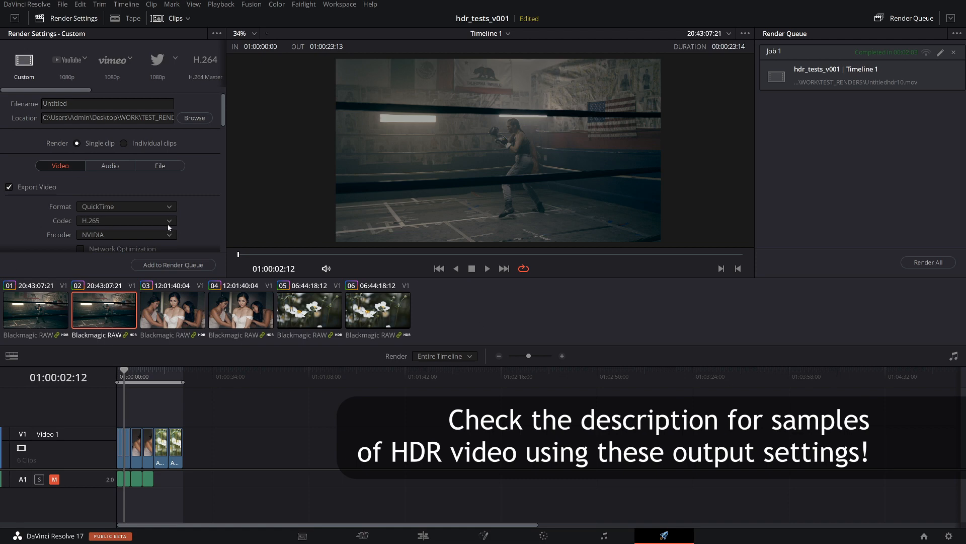
pyautogui.moveTo(249, 332)
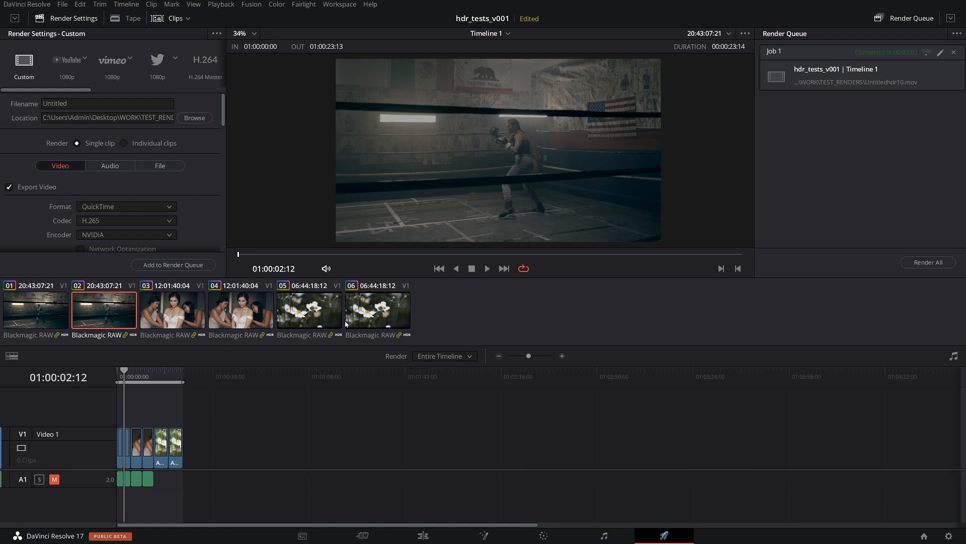
pyautogui.moveTo(440, 338)
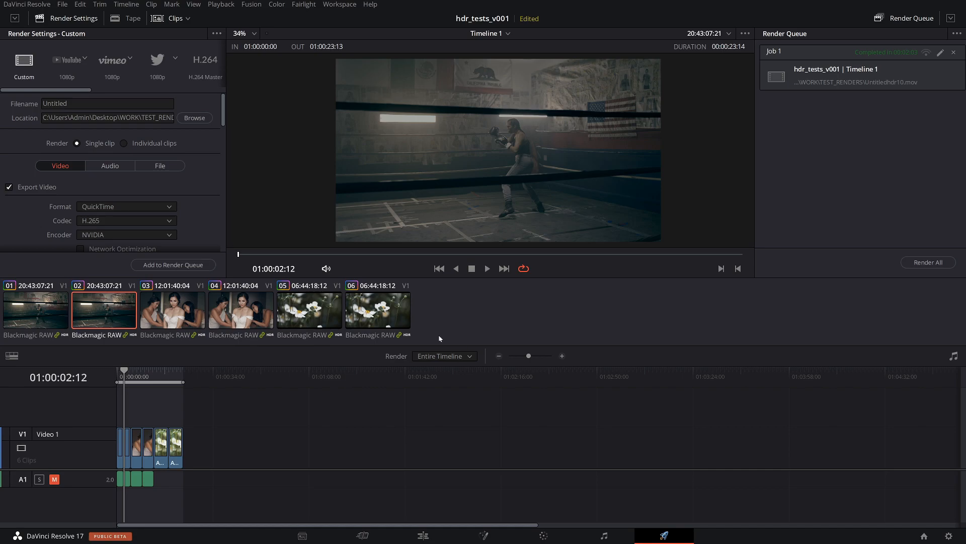